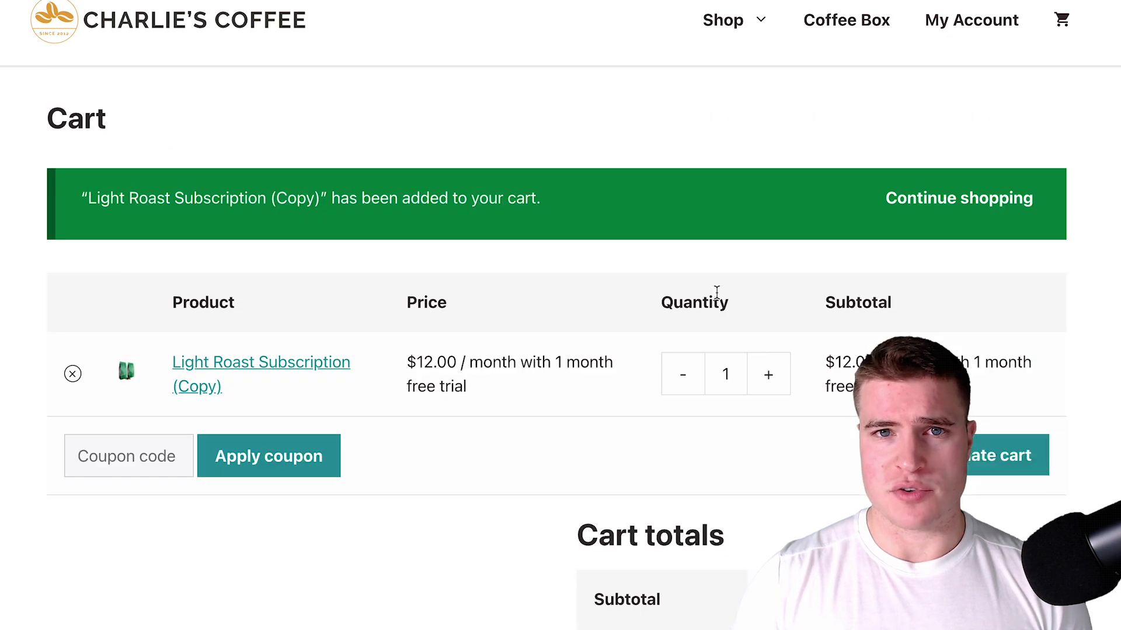
Run the plugin directory search for 'code snippets'.
scroll("down", 3)
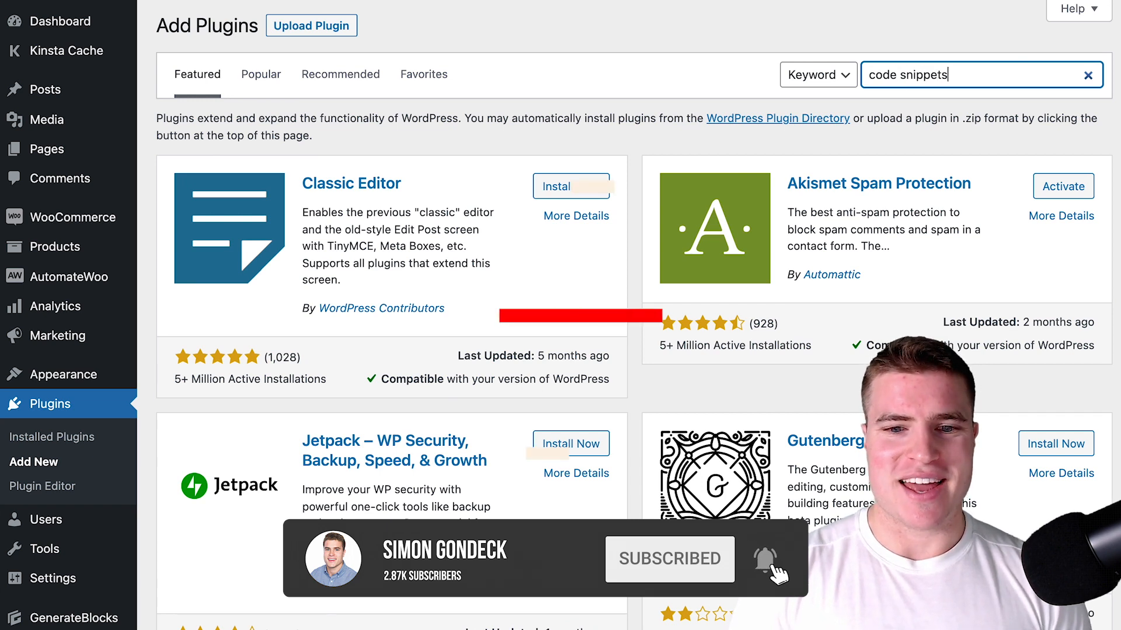
key("Enter")
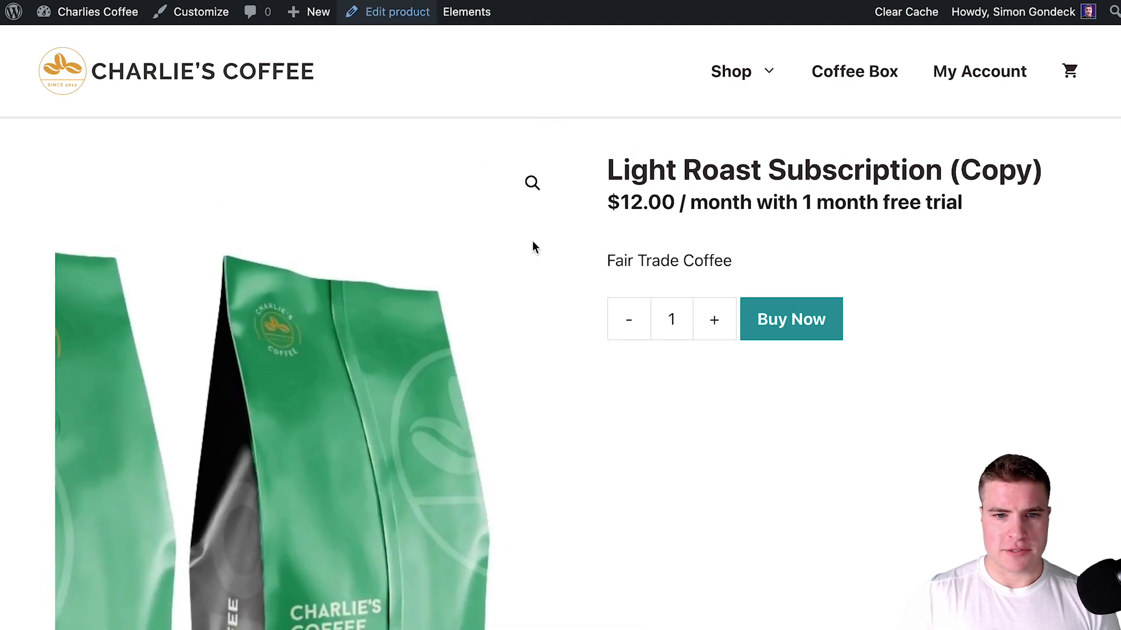
left_click(396, 12)
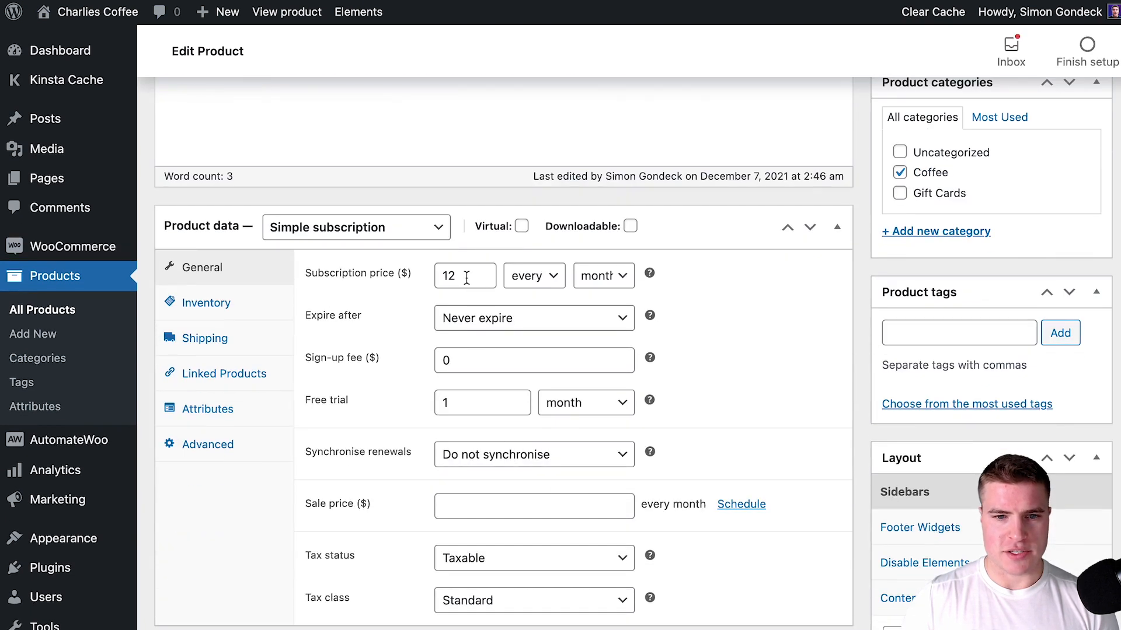
mouse_move(463, 394)
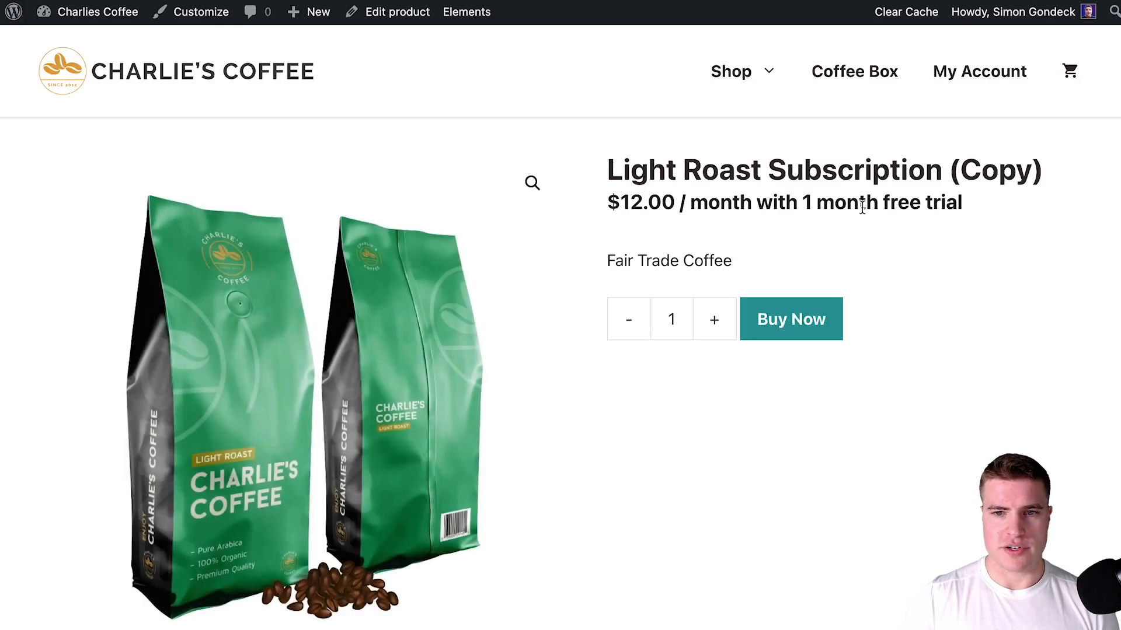
Buy the Light Roast Subscription (Copy) and view it in the cart.
left_click(791, 318)
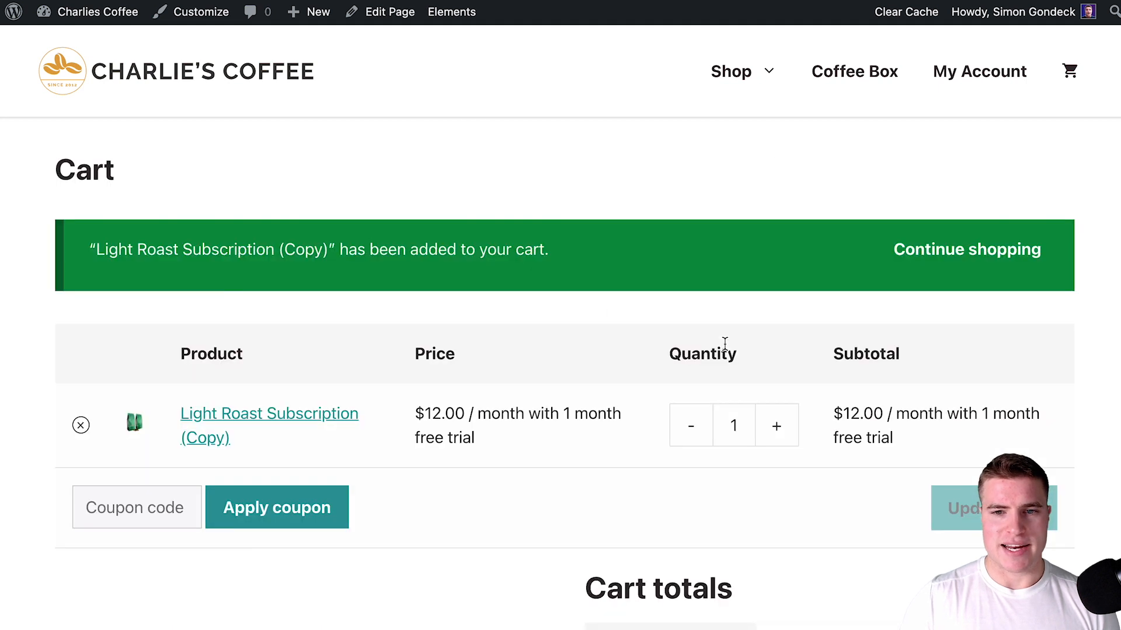
scroll("down", 3)
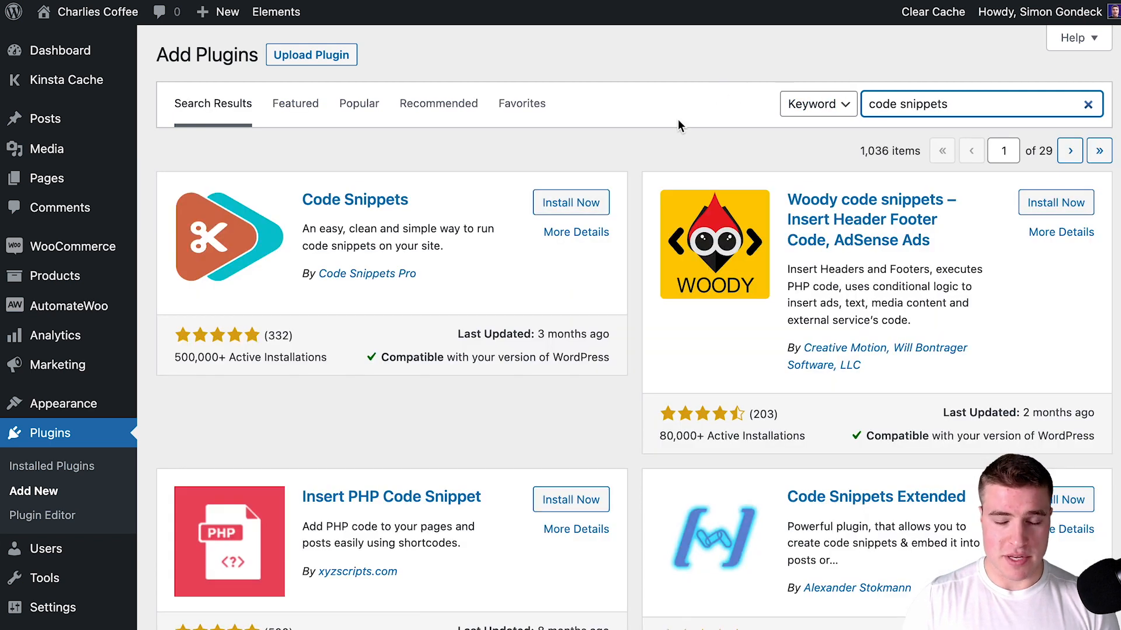
Install and activate the Code Snippets plugin, then view the saved snippets list.
left_click(571, 202)
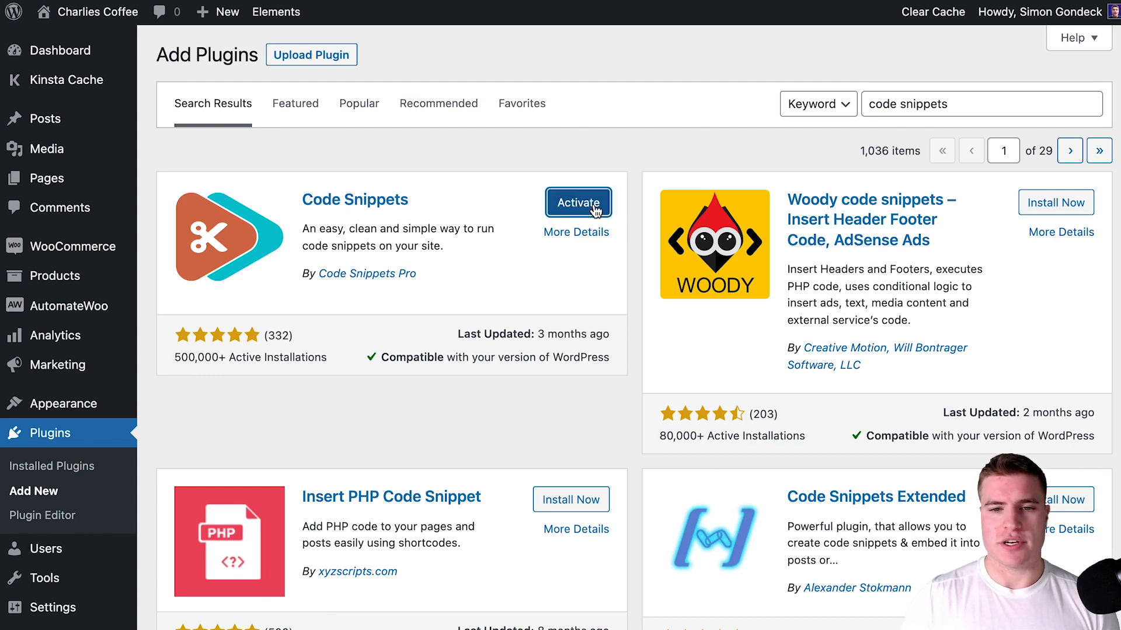
left_click(578, 202)
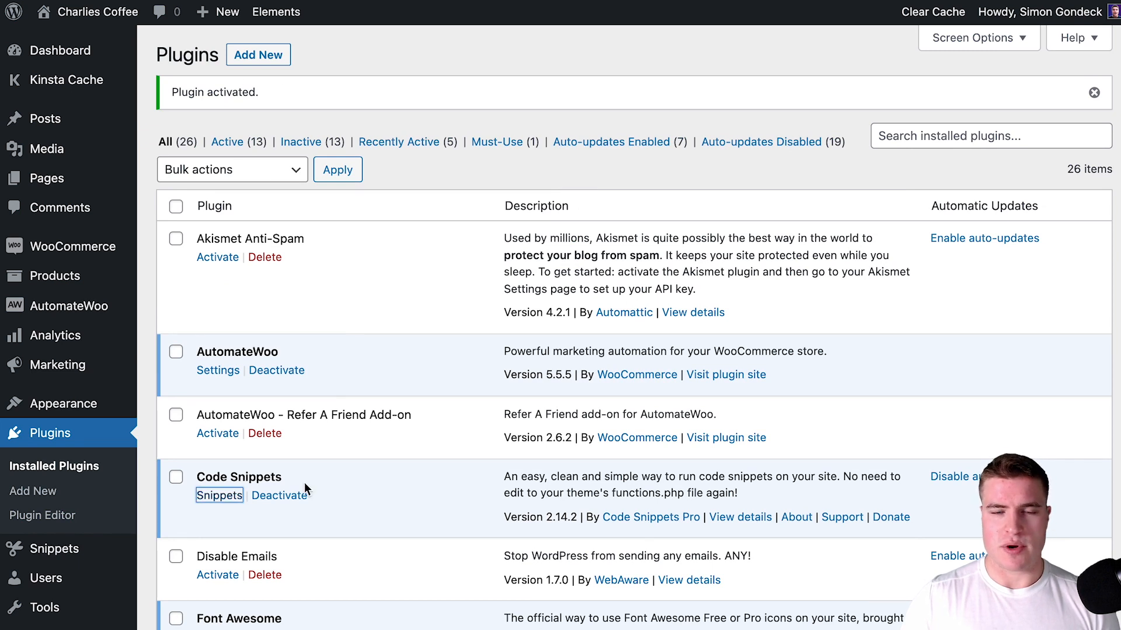
left_click(220, 495)
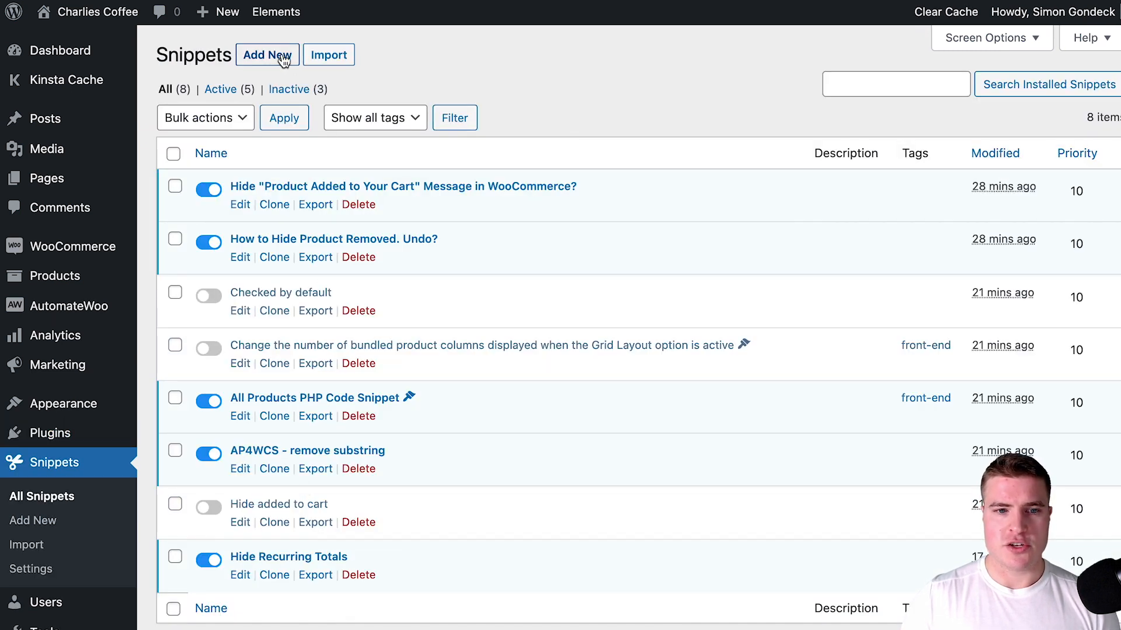
Switch off the existing Hide Recurring Totals snippet from the snippets list.
left_click(266, 55)
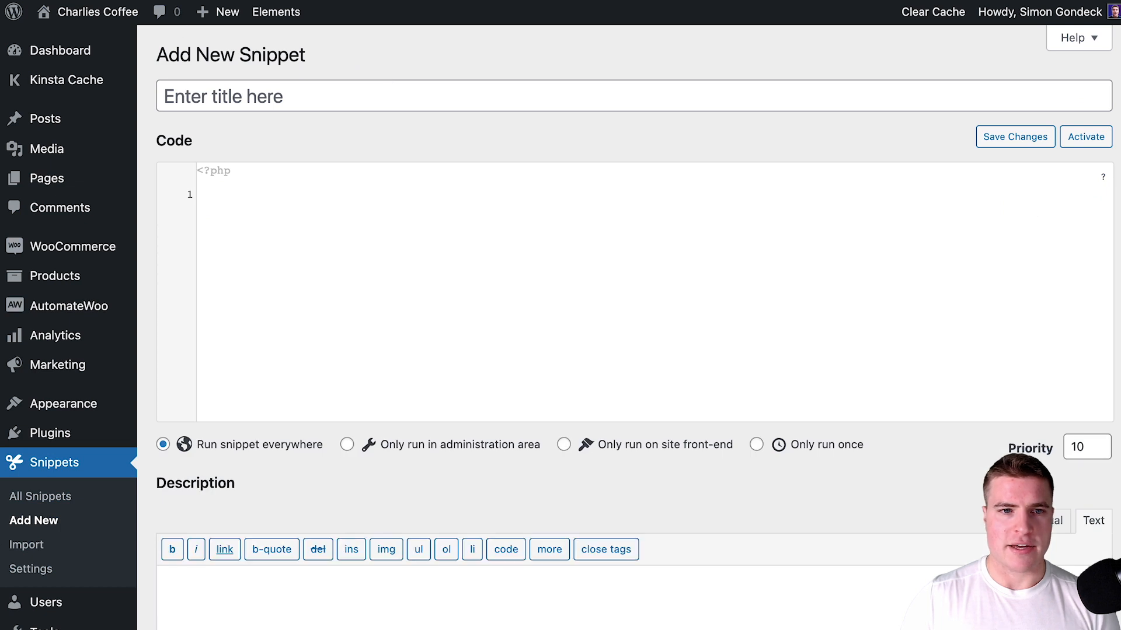
left_click(40, 496)
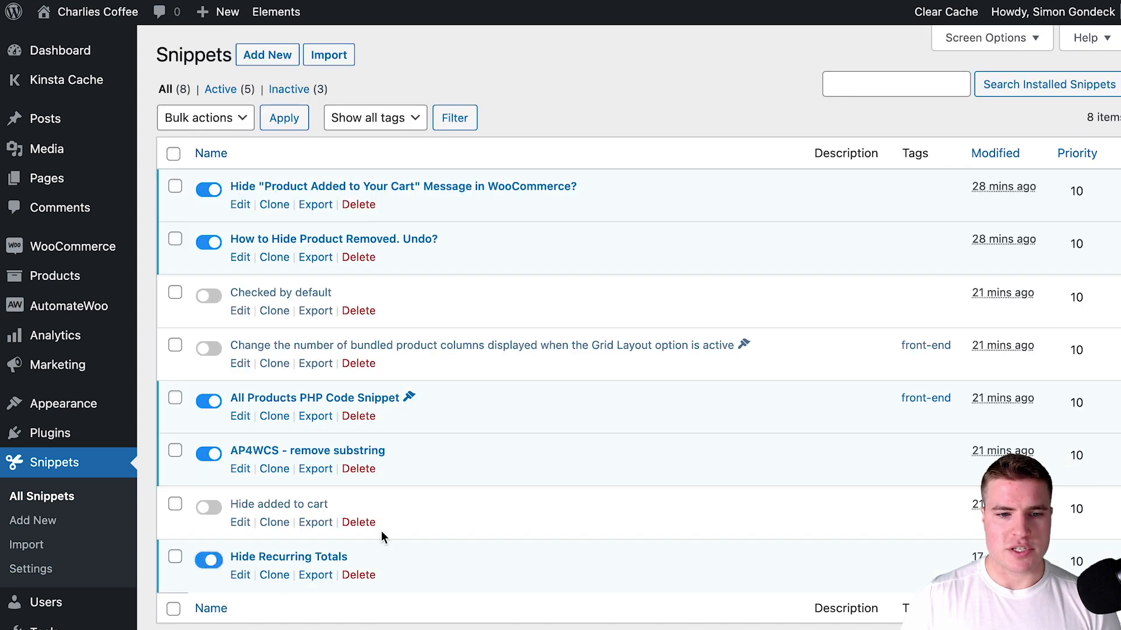
left_click(207, 561)
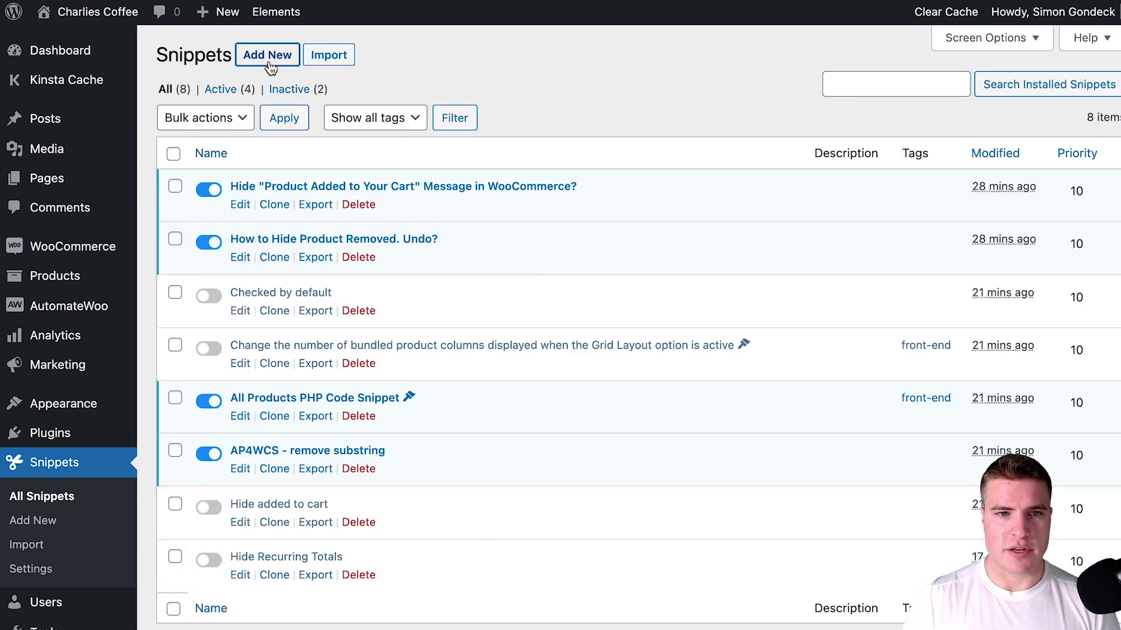
Create a new snippet titled 'Hide Recurring Totals from Cart/Checkout page' with the remove_action code.
left_click(266, 54)
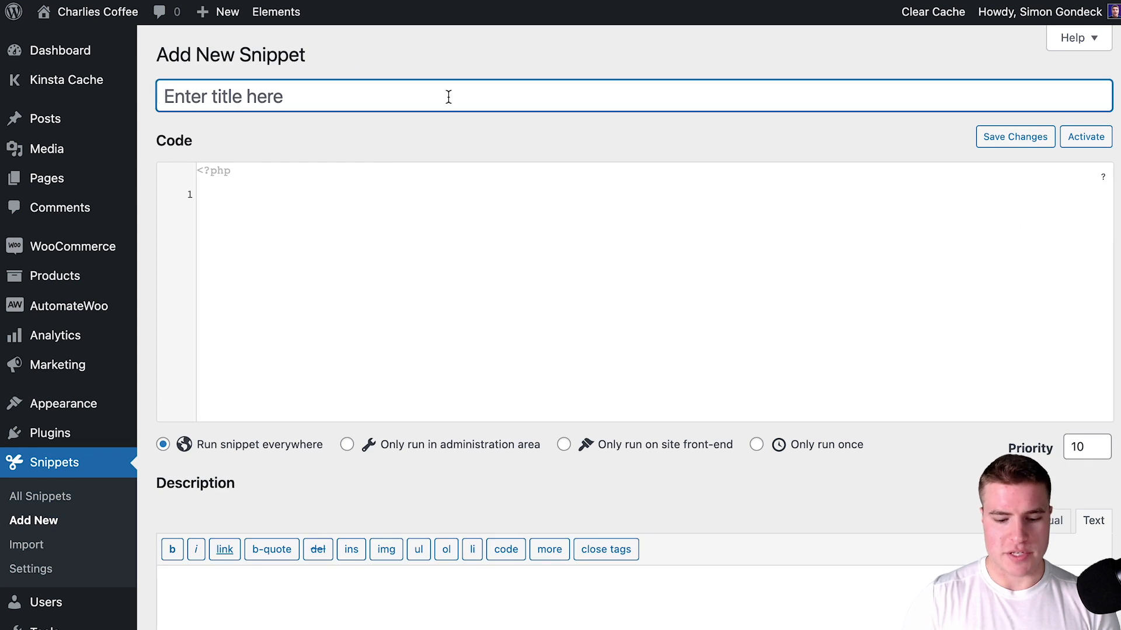
type("Hide Recurring Totals from Cart/Checkout page with WCS")
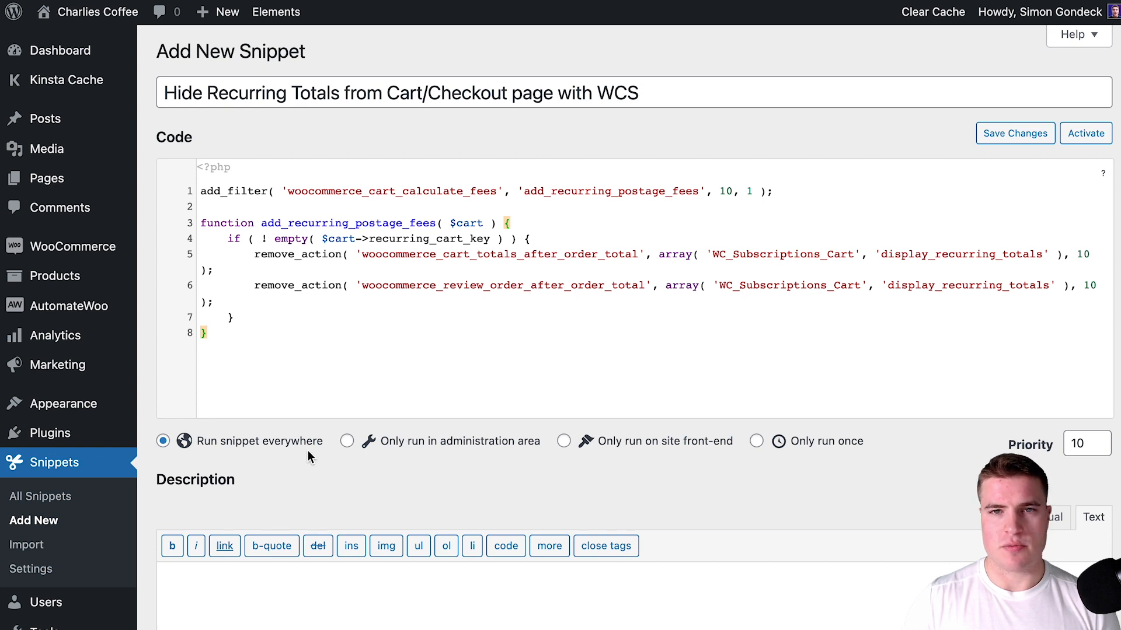
scroll("down", 3)
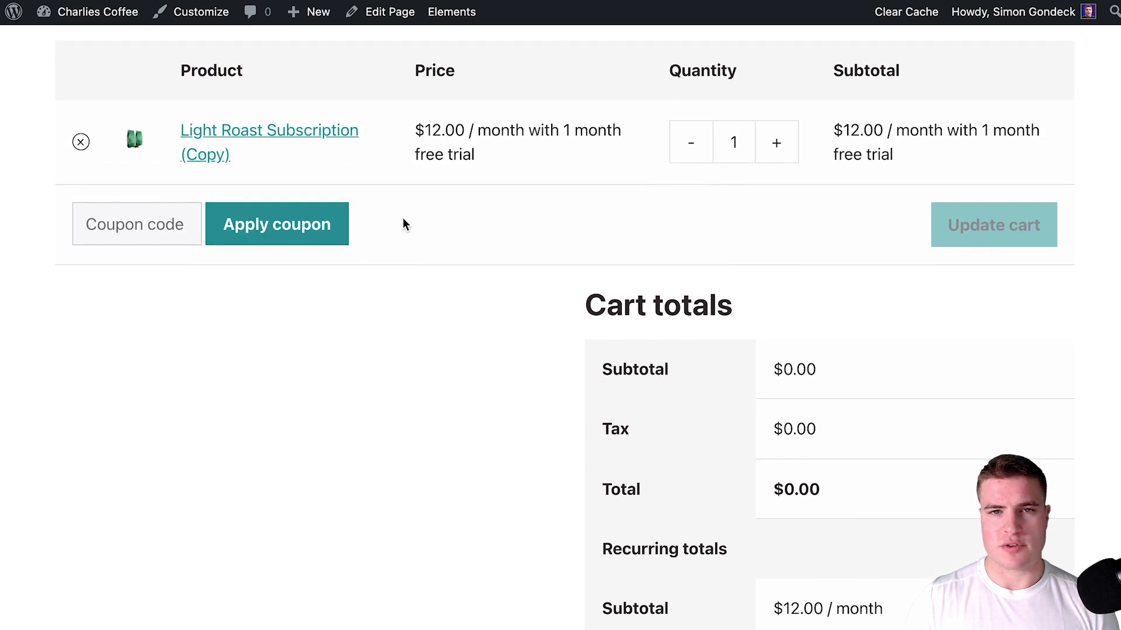
Confirm cart and checkout show $0.00 totals with no Recurring totals section.
scroll("down", 3)
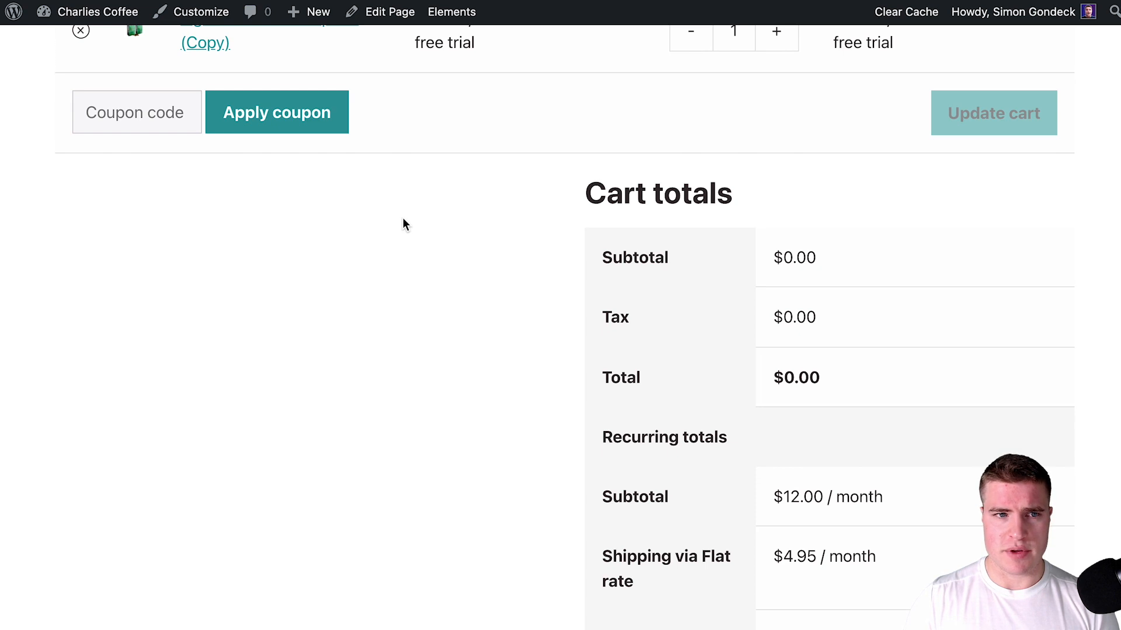
mouse_move(1019, 378)
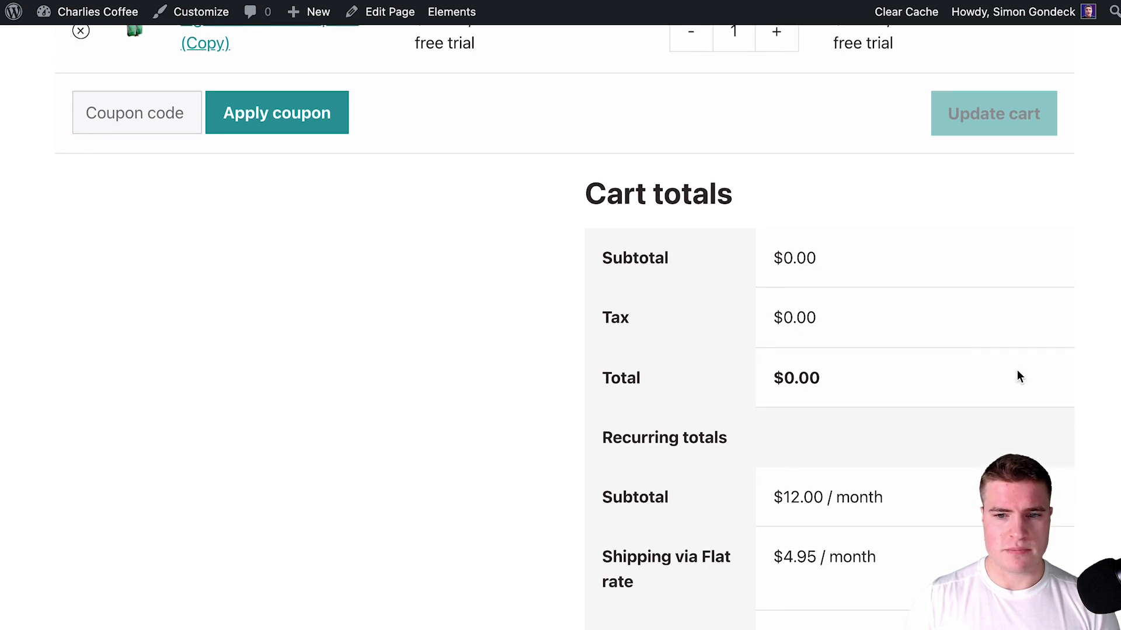
scroll("up", 3)
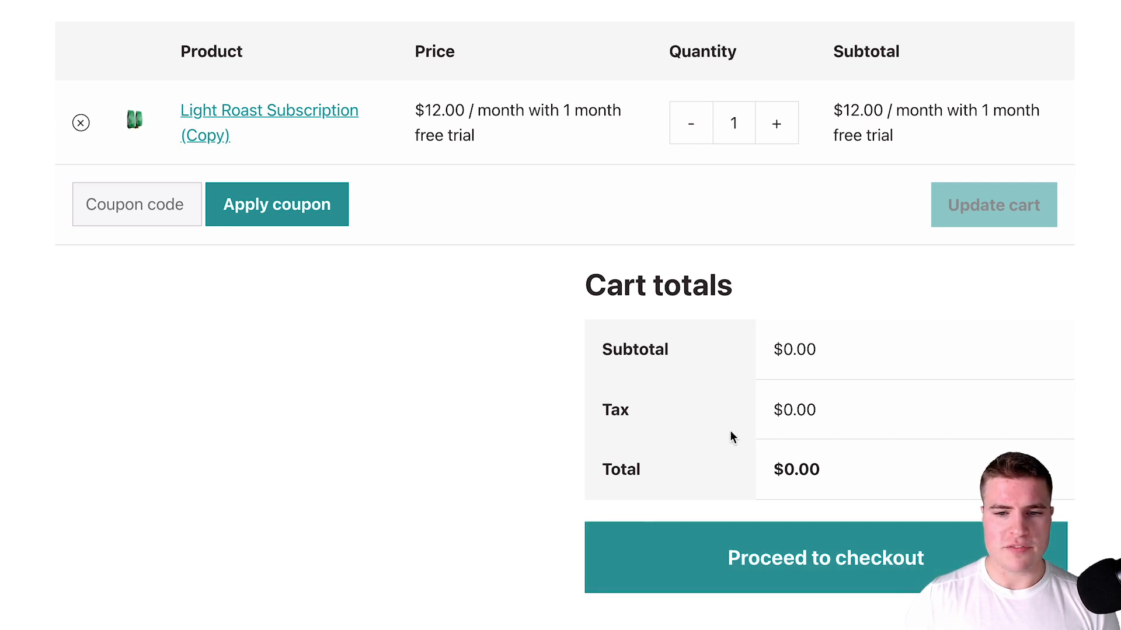
left_click(825, 558)
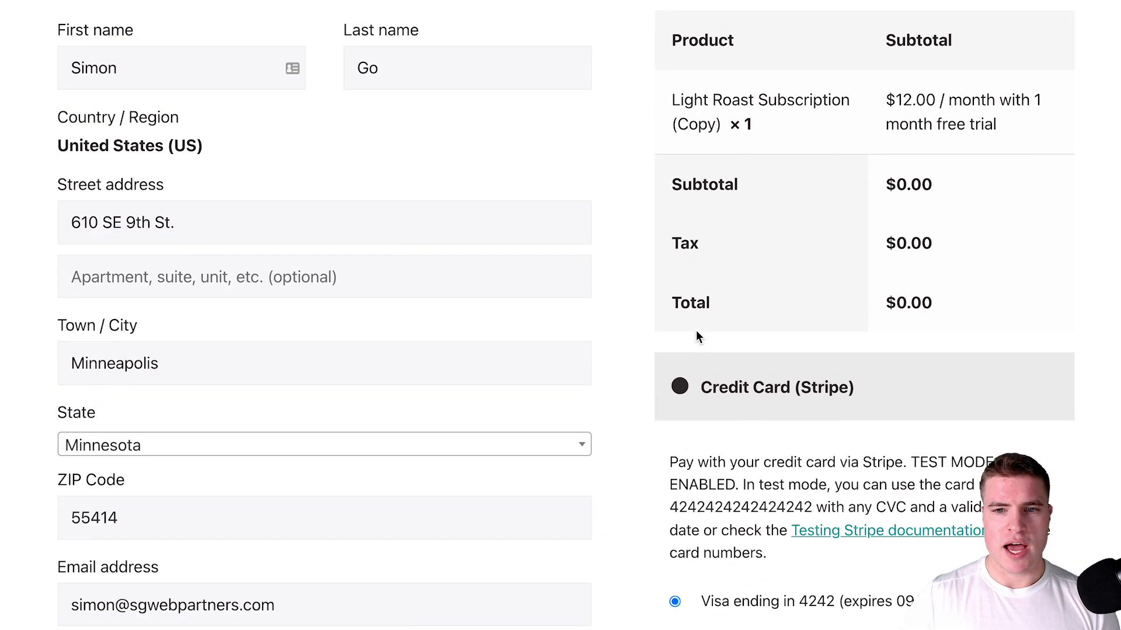
scroll("down", 3)
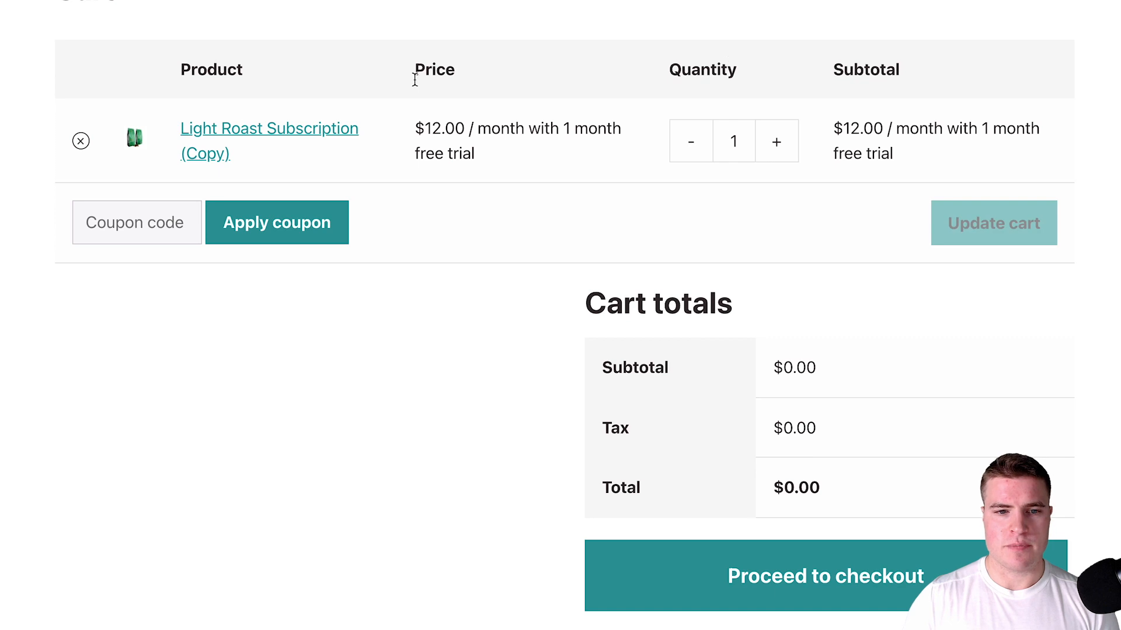
Select the price text on the Light Roast Subscription (Copy) edit screen.
left_click_drag(416, 128, 474, 154)
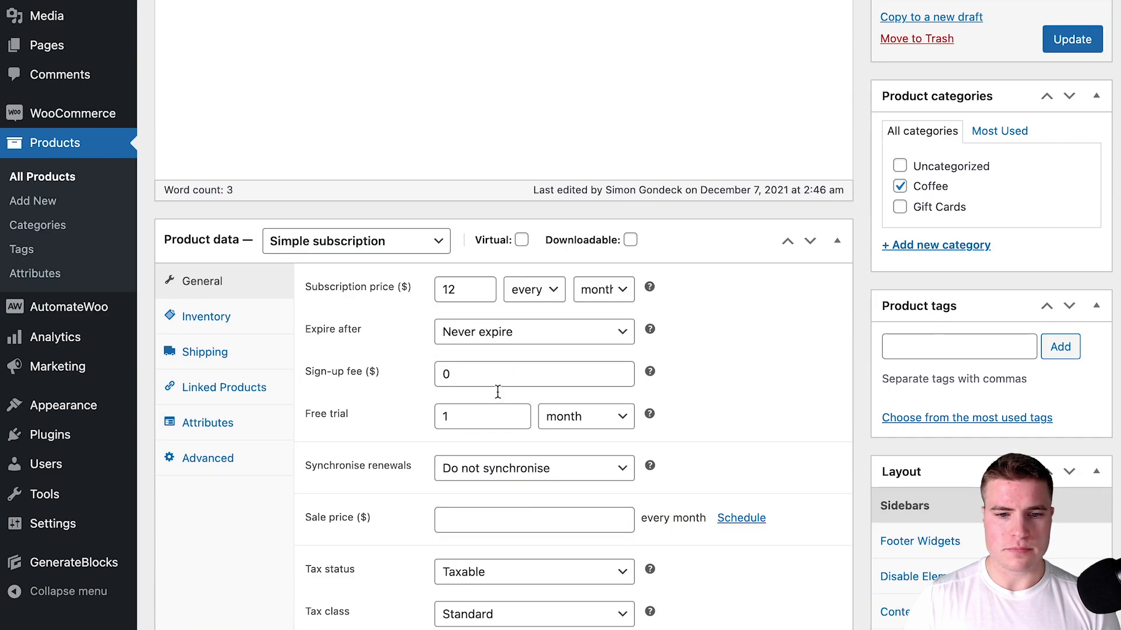
mouse_move(509, 403)
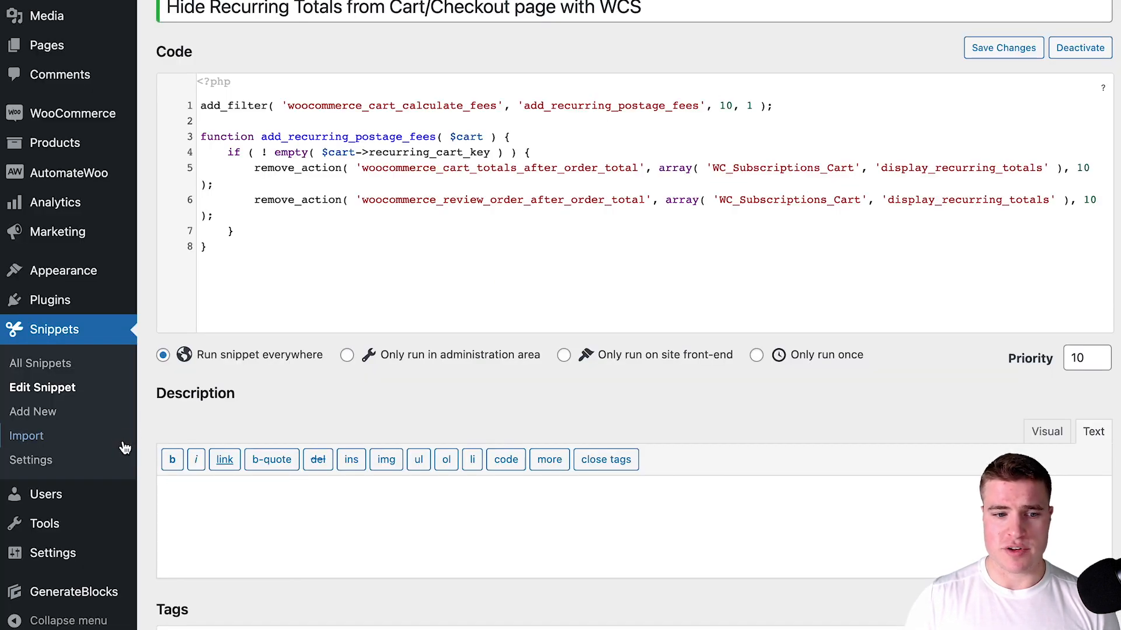
Select the Light Roast copy's custom price string and compare it with the storefront price text.
left_click(50, 300)
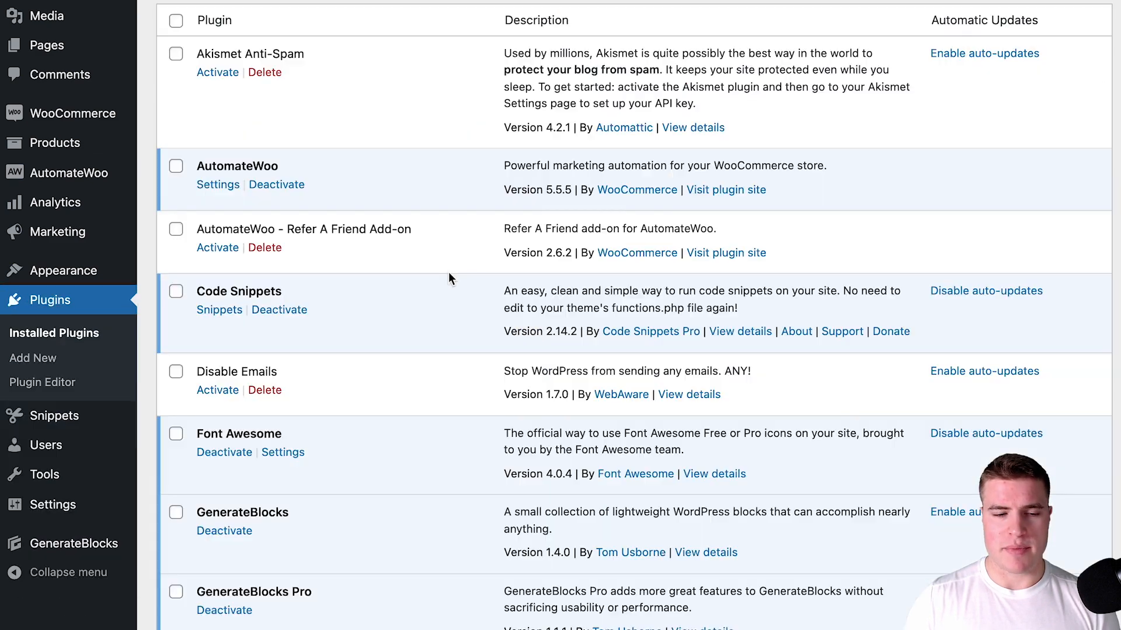
scroll("down", 3)
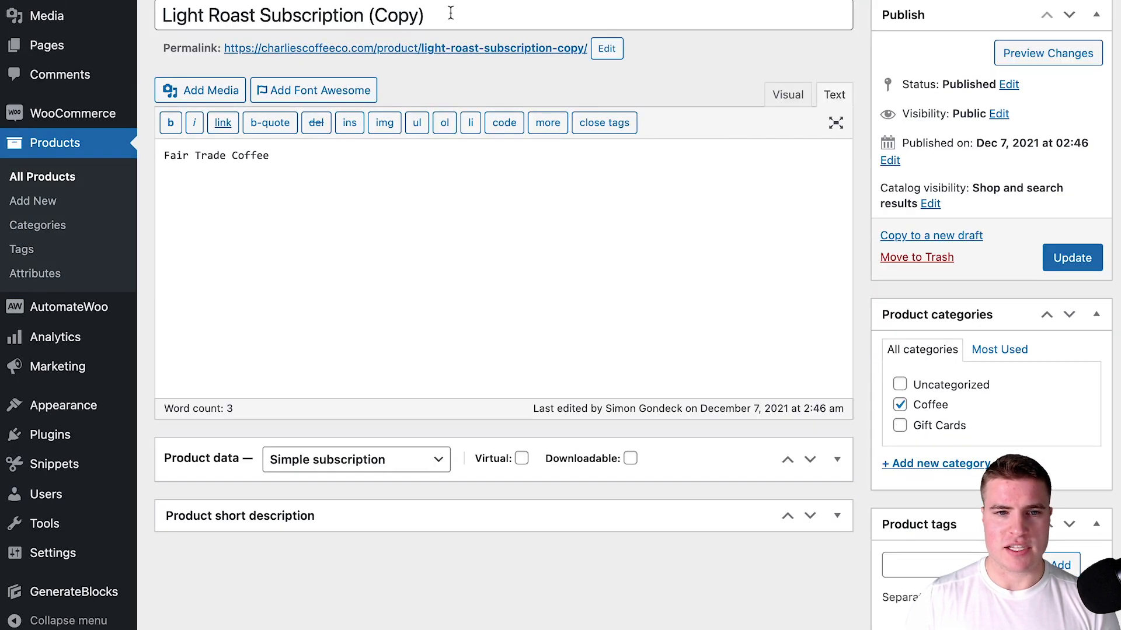
scroll("down", 3)
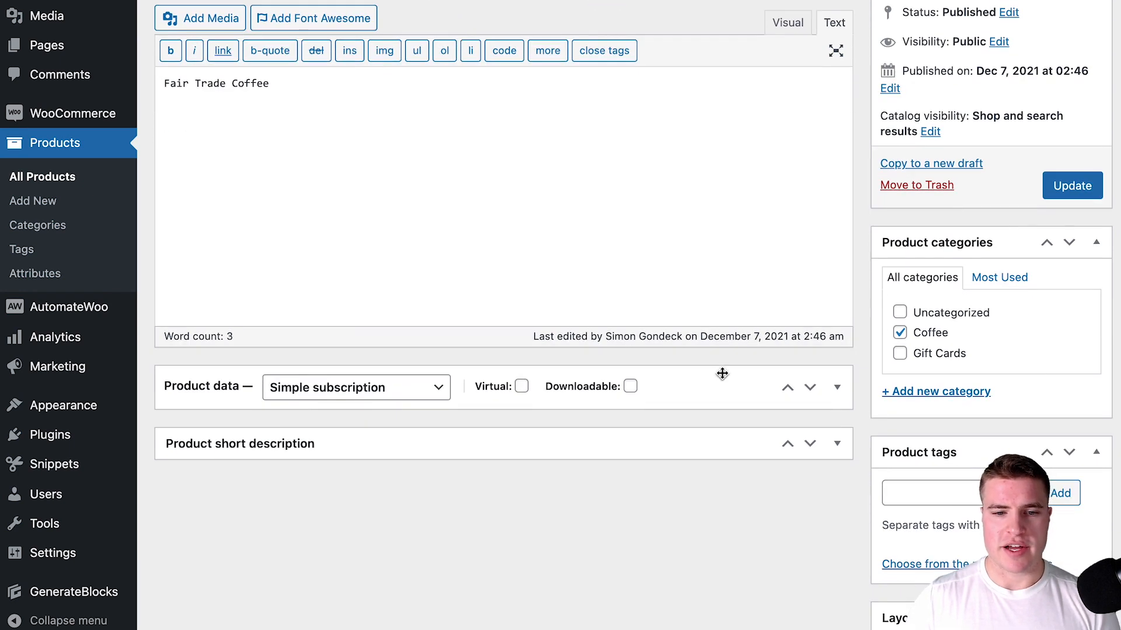
scroll("down", 3)
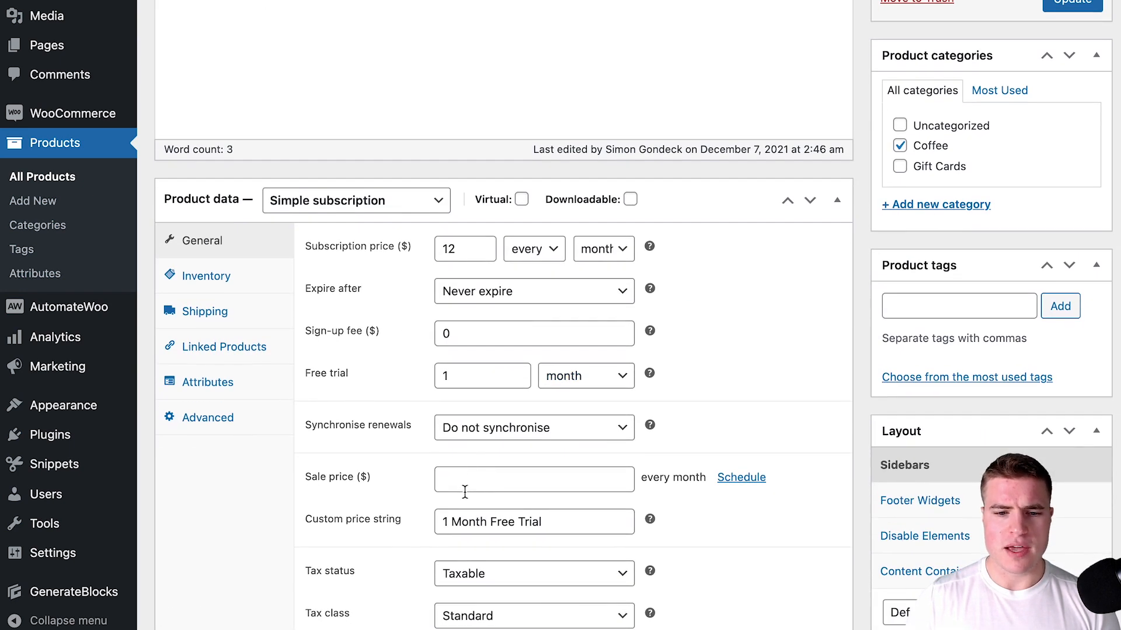
double_click(491, 522)
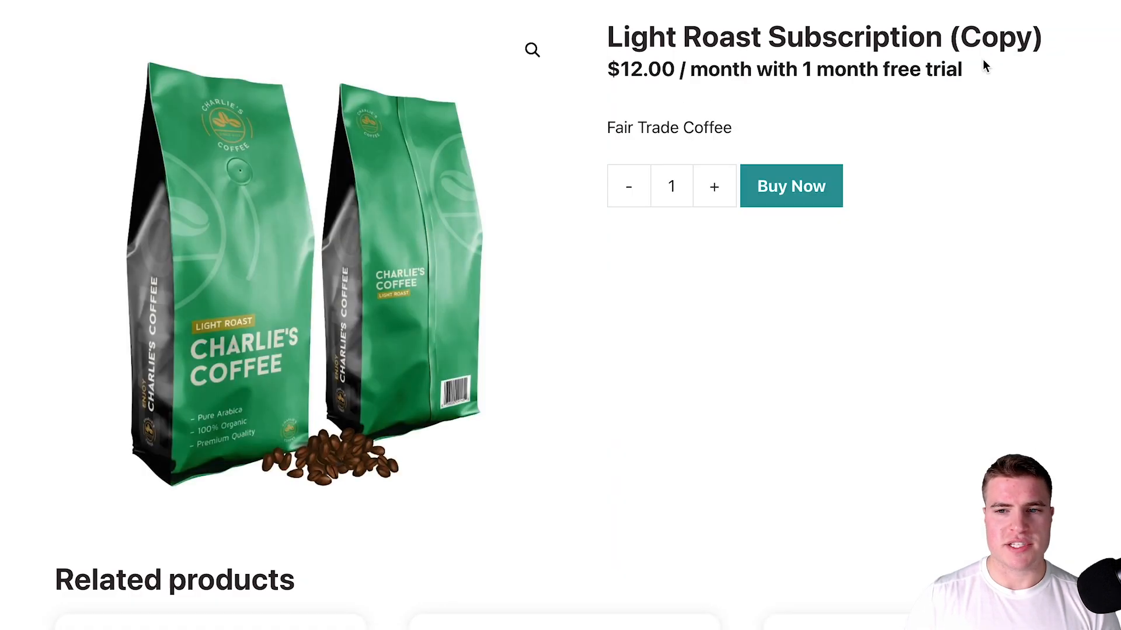
left_click_drag(616, 69, 960, 69)
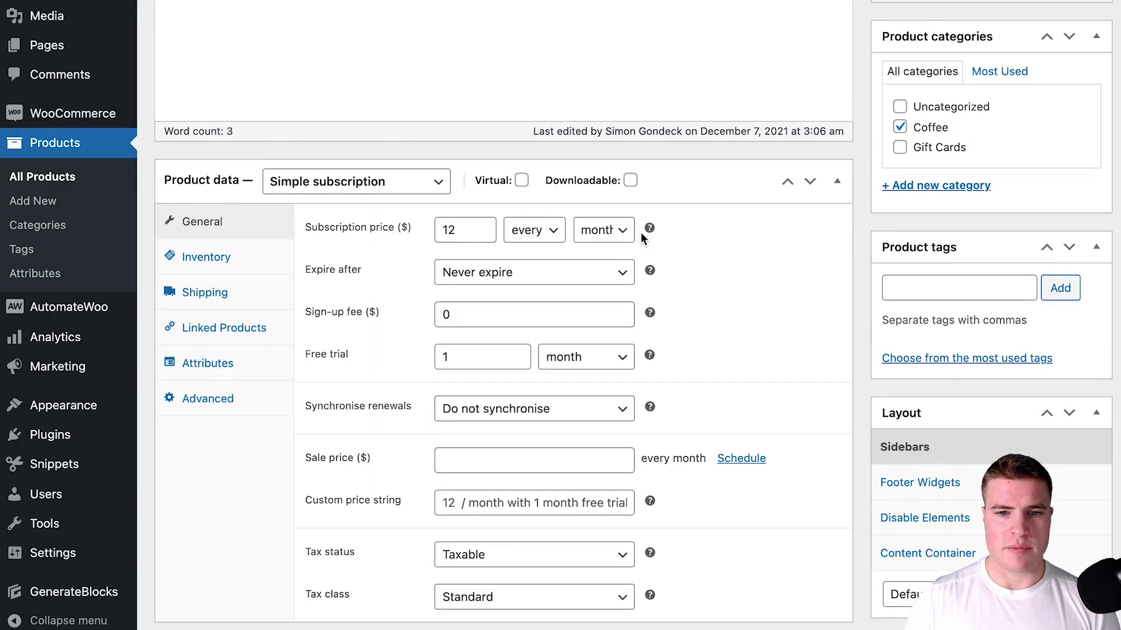
Set the custom price string to 'Zero', update, and raise quantity to two on the product page.
type("Zero")
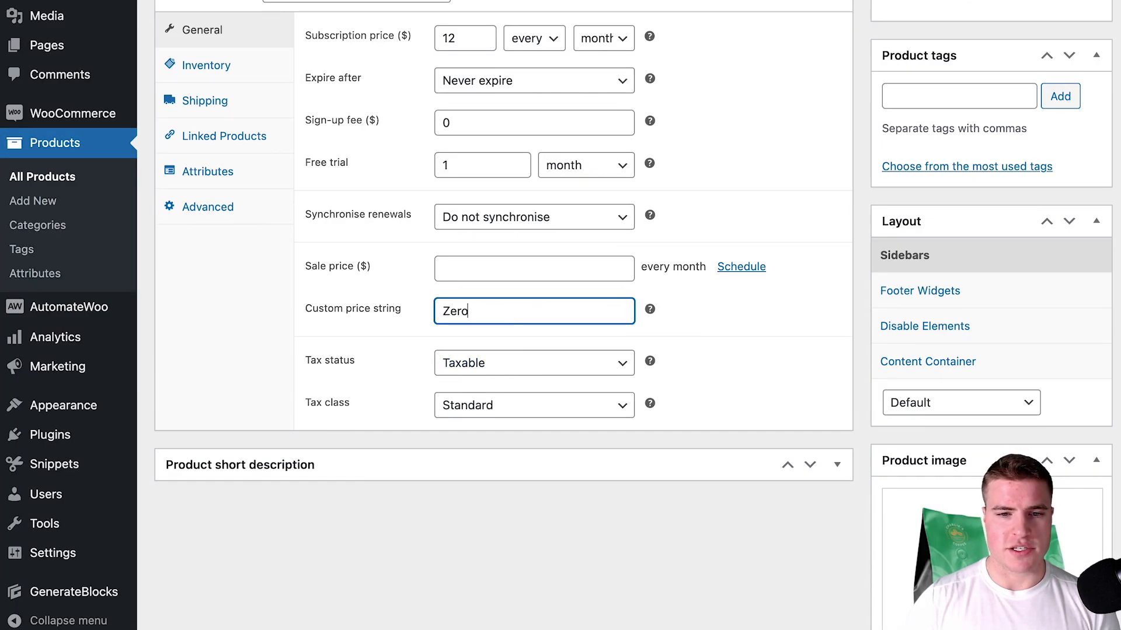
scroll("down", 3)
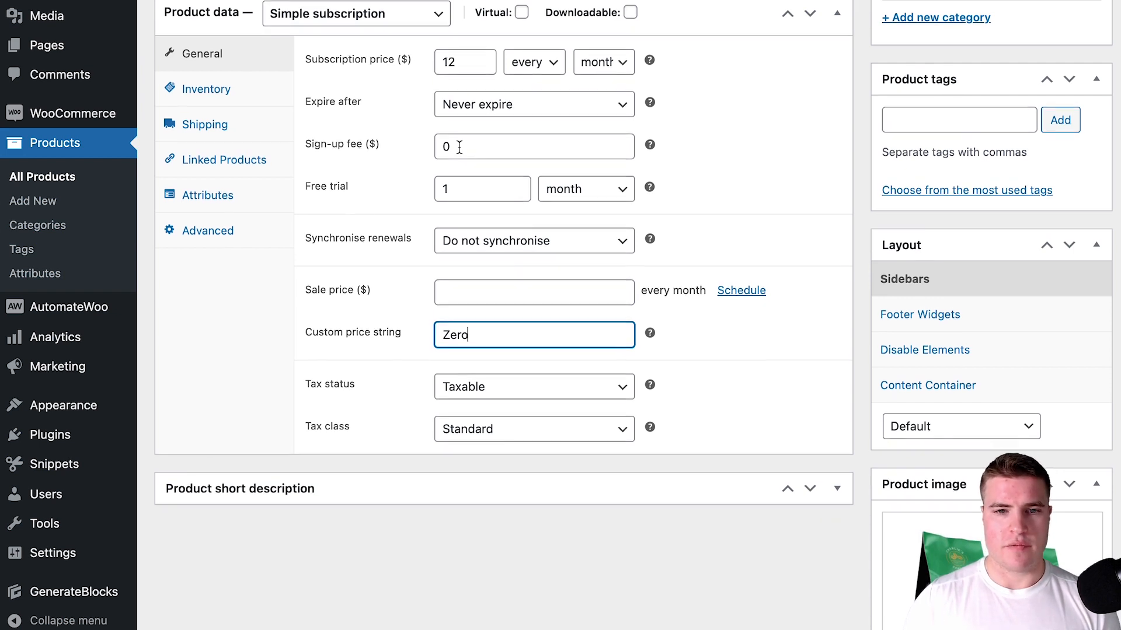
scroll("down", 3)
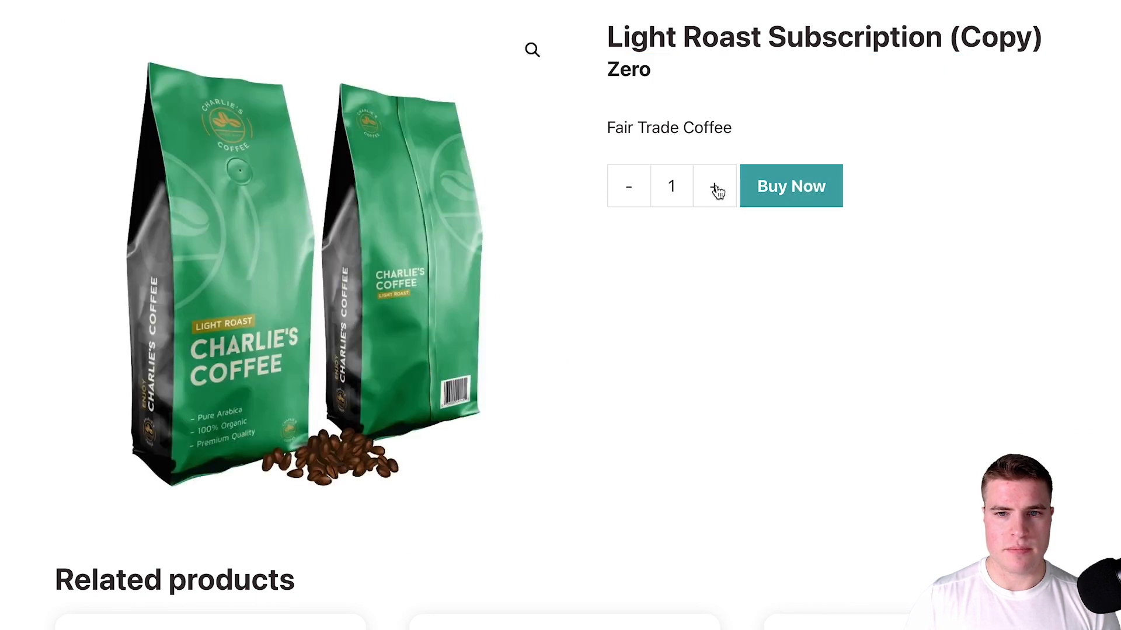
left_click(791, 186)
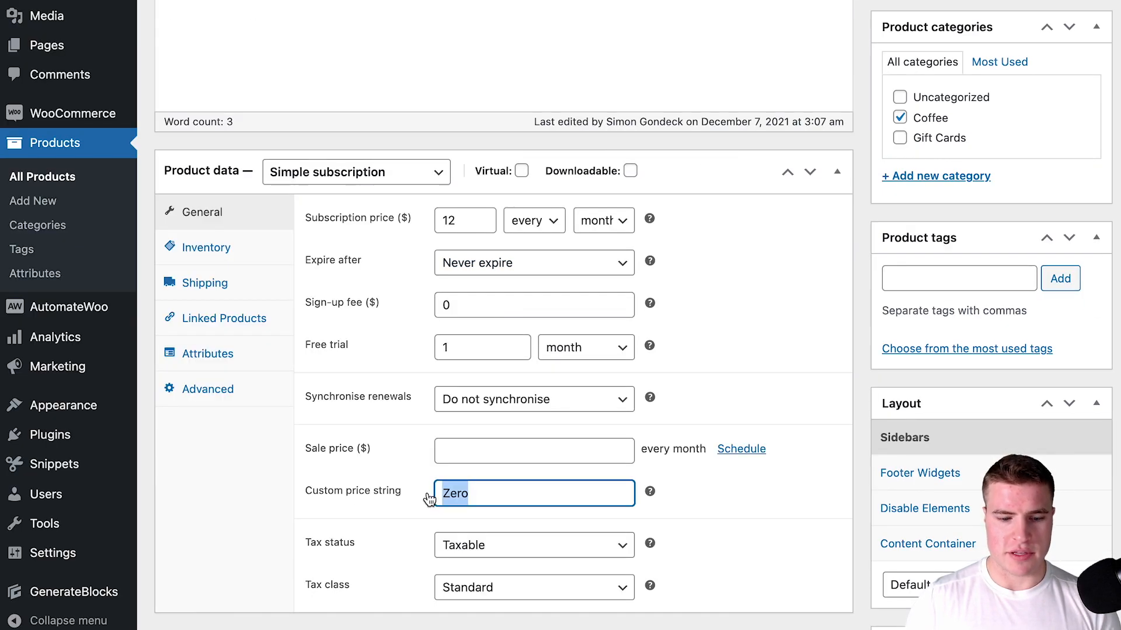
Set the custom price string to '$0' and update the product.
type("$0")
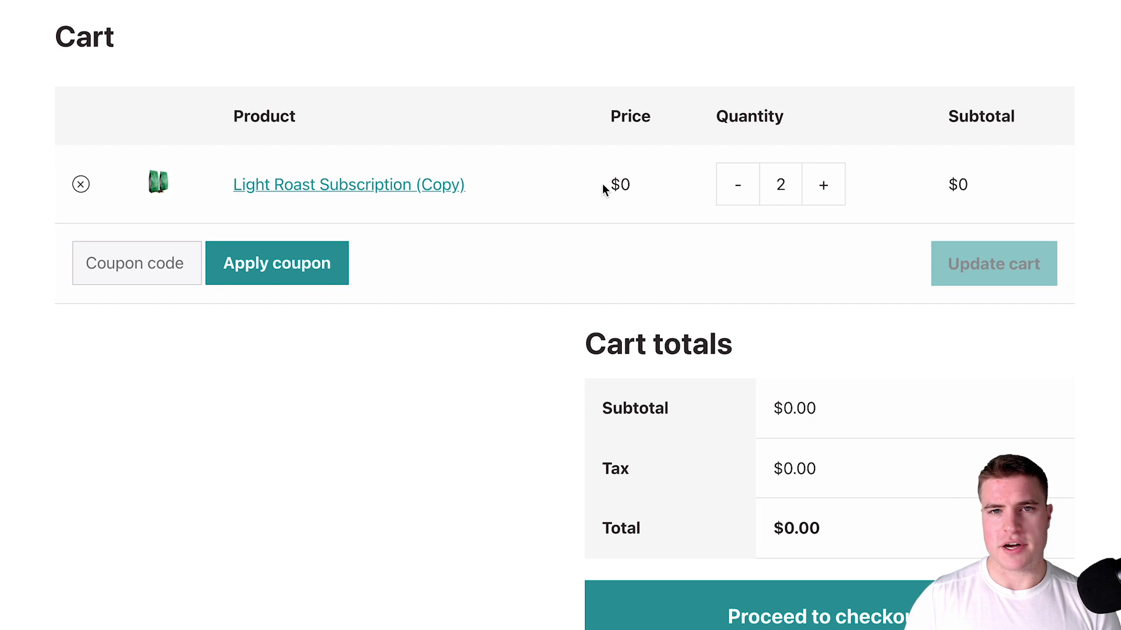
left_click(349, 184)
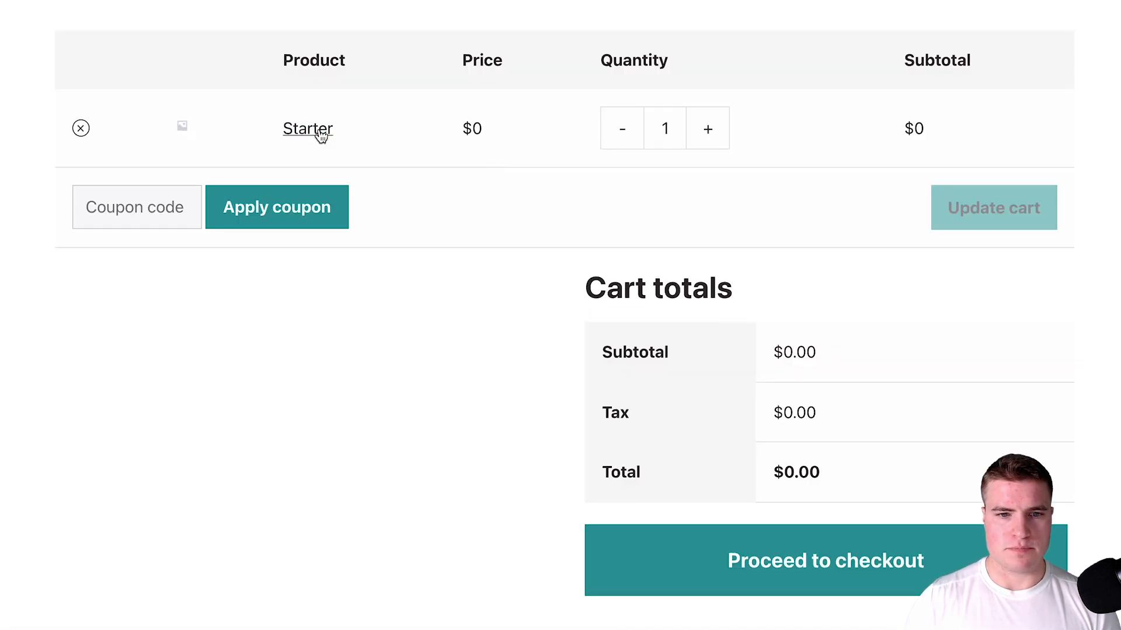
Replace Starter's $0 price string with '99 / month with 1 month free trial' and update.
right_click(307, 128)
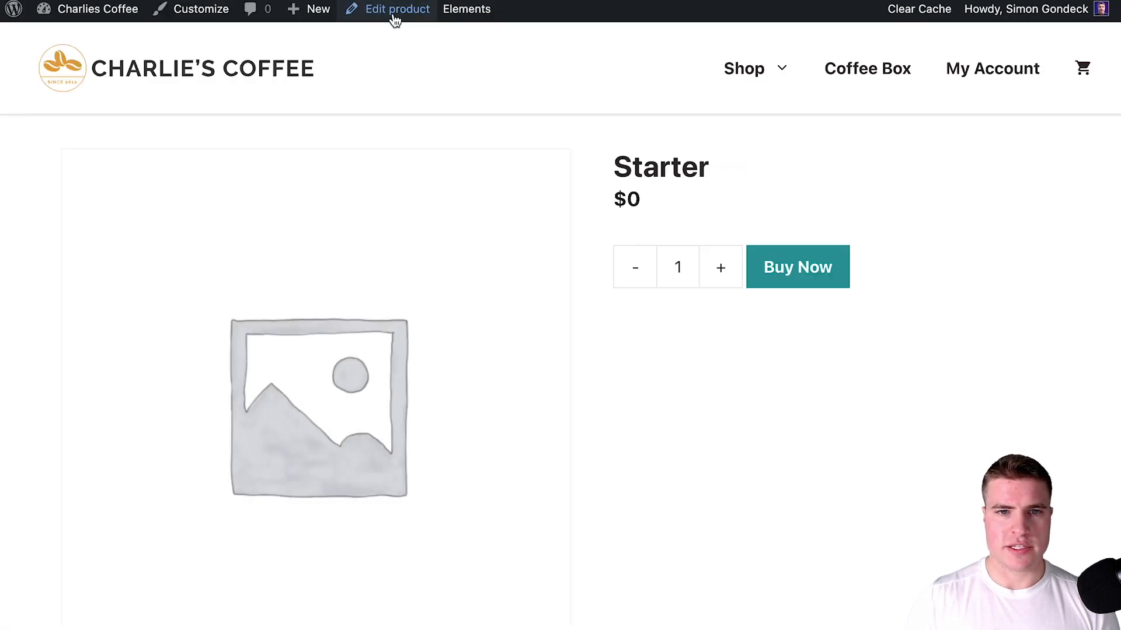
left_click(397, 9)
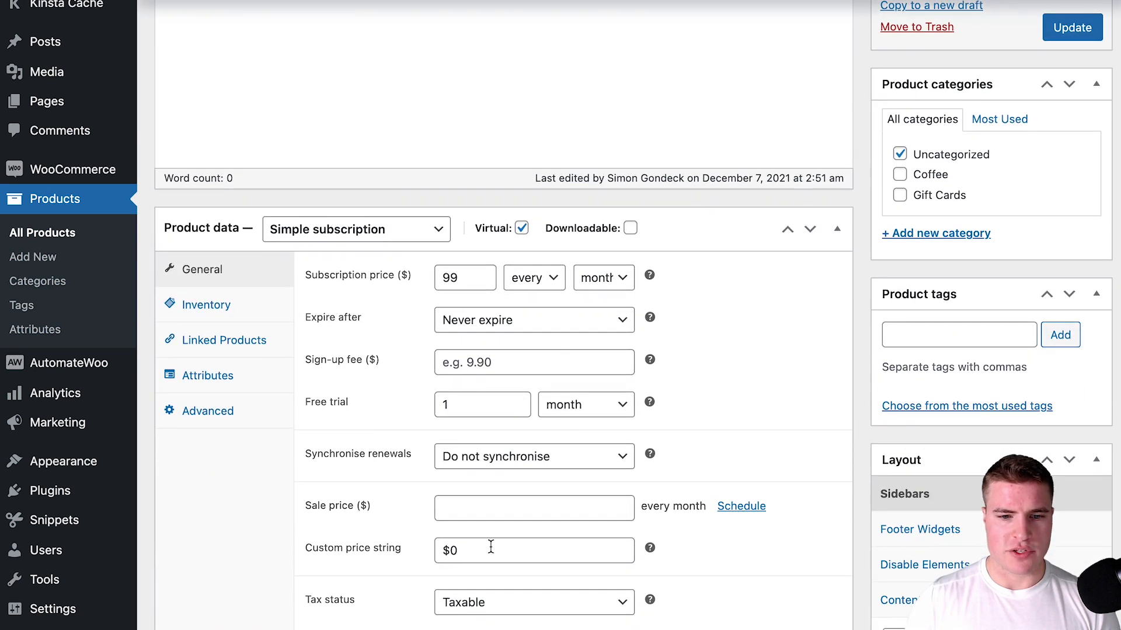
double_click(448, 550)
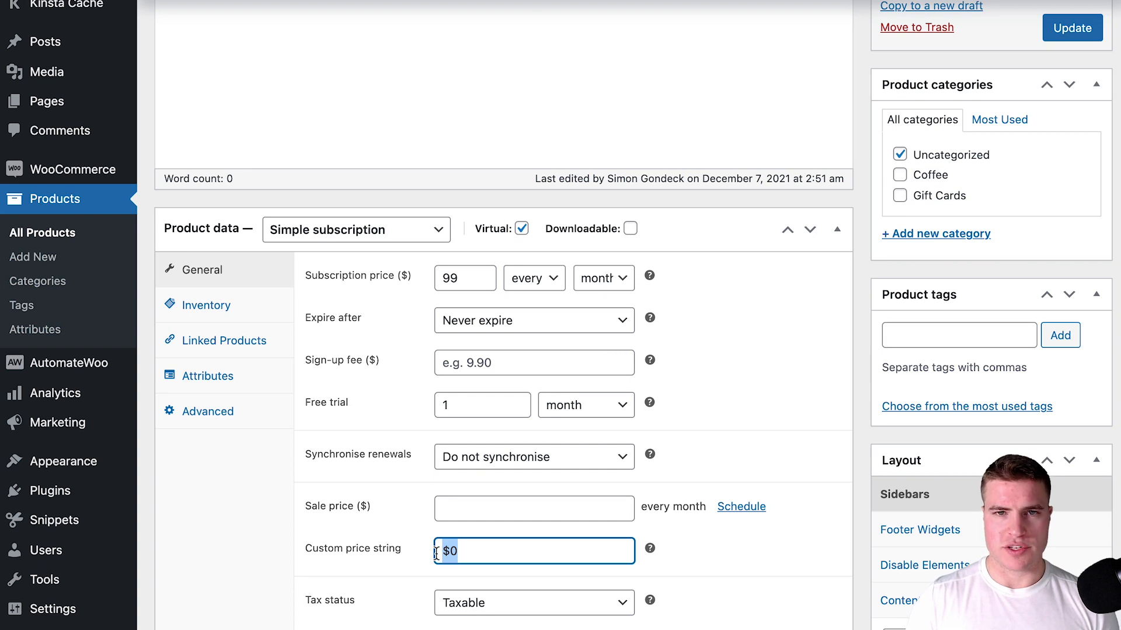
type("99 / month with 1 month free trial")
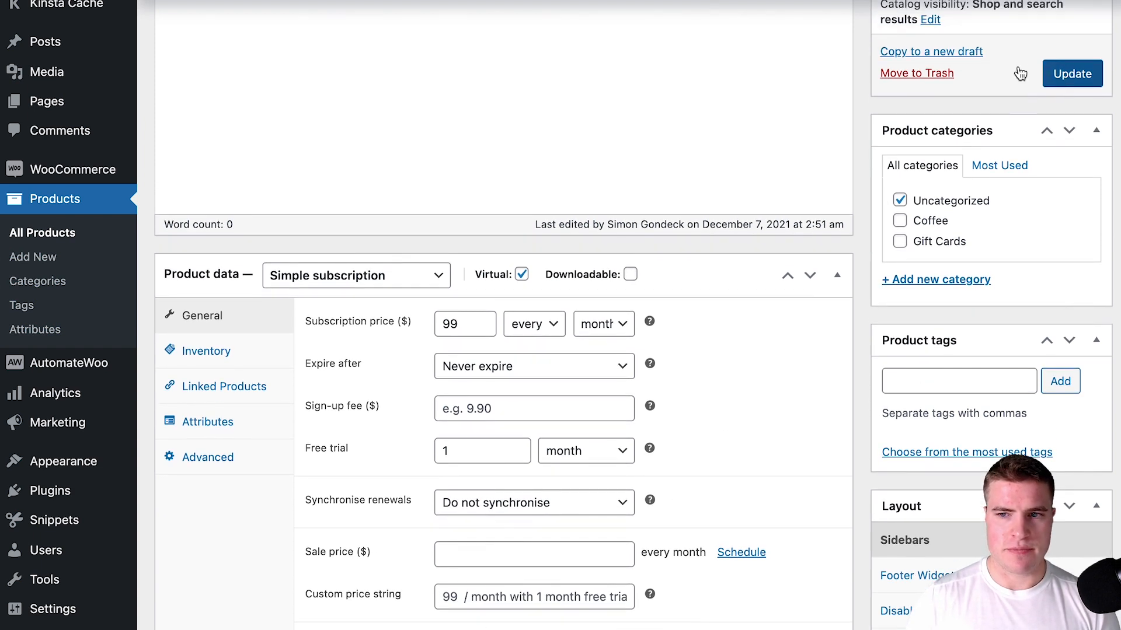
left_click(1071, 74)
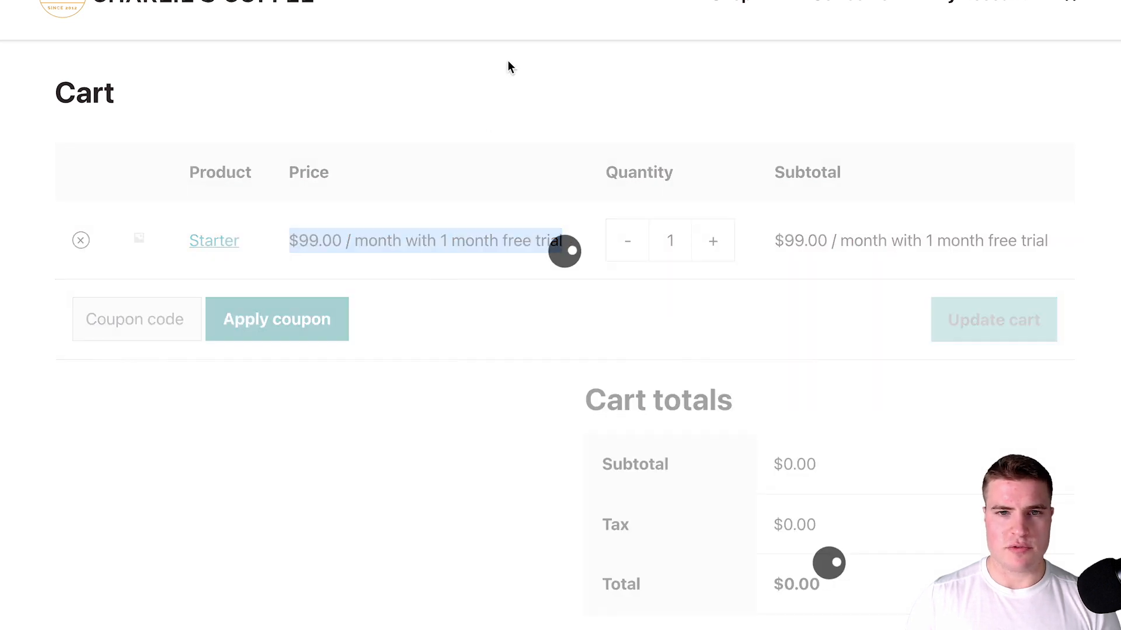
Return to the Starter product's WooCommerce edit screen showing the $99 monthly subscription.
left_click(81, 241)
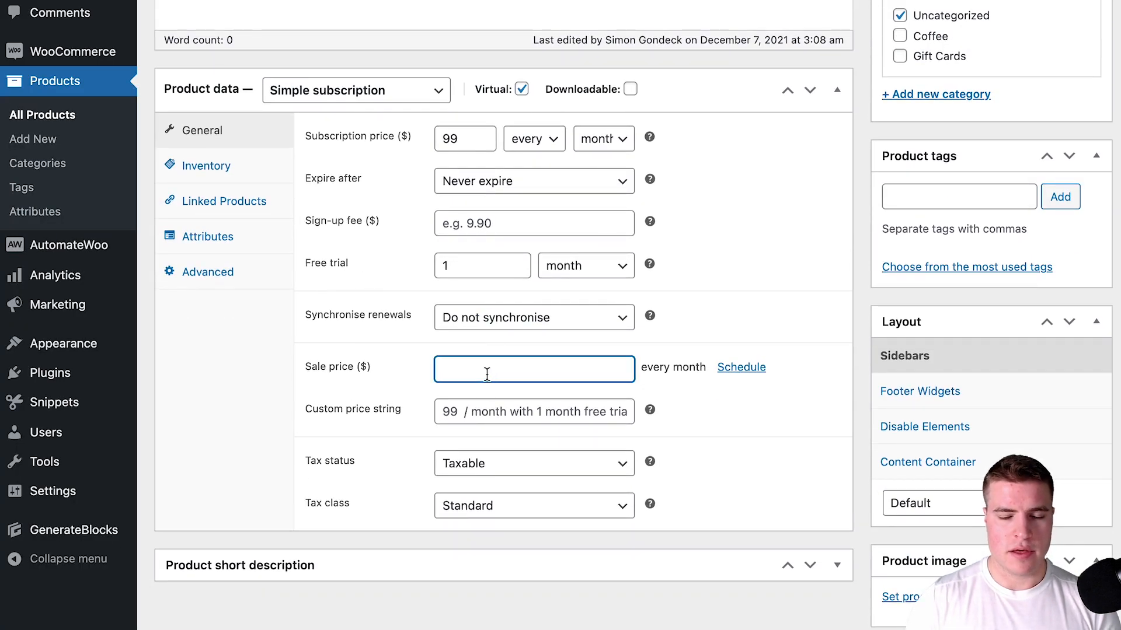
Enter '1 Month Free Trial' as the custom price string and update the product.
type("Fre")
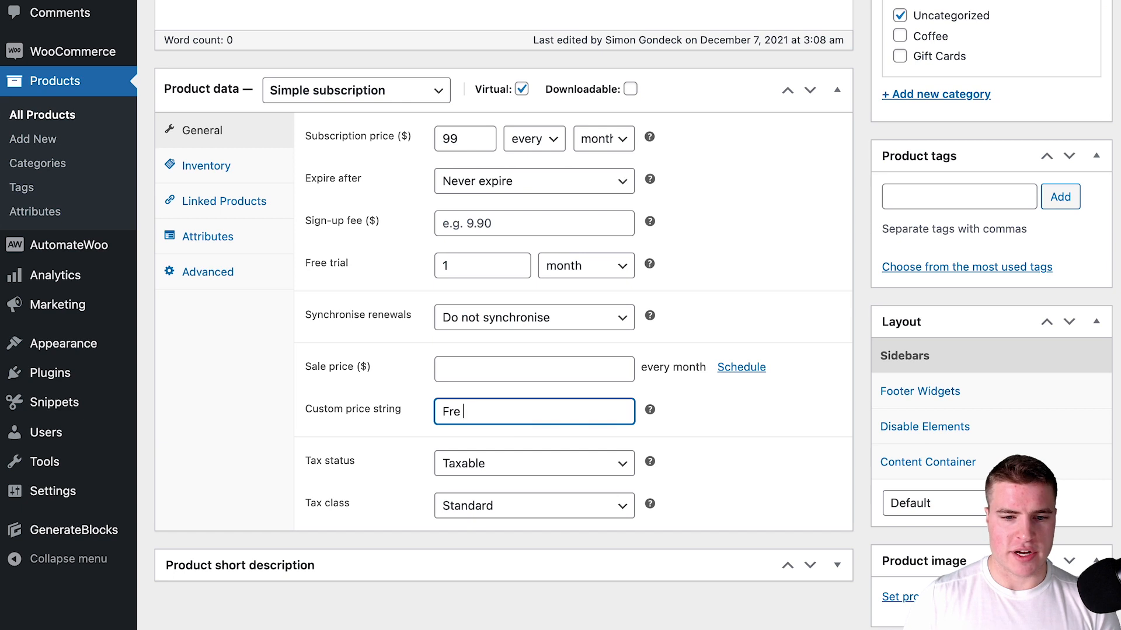
type("1 Month Free Trial")
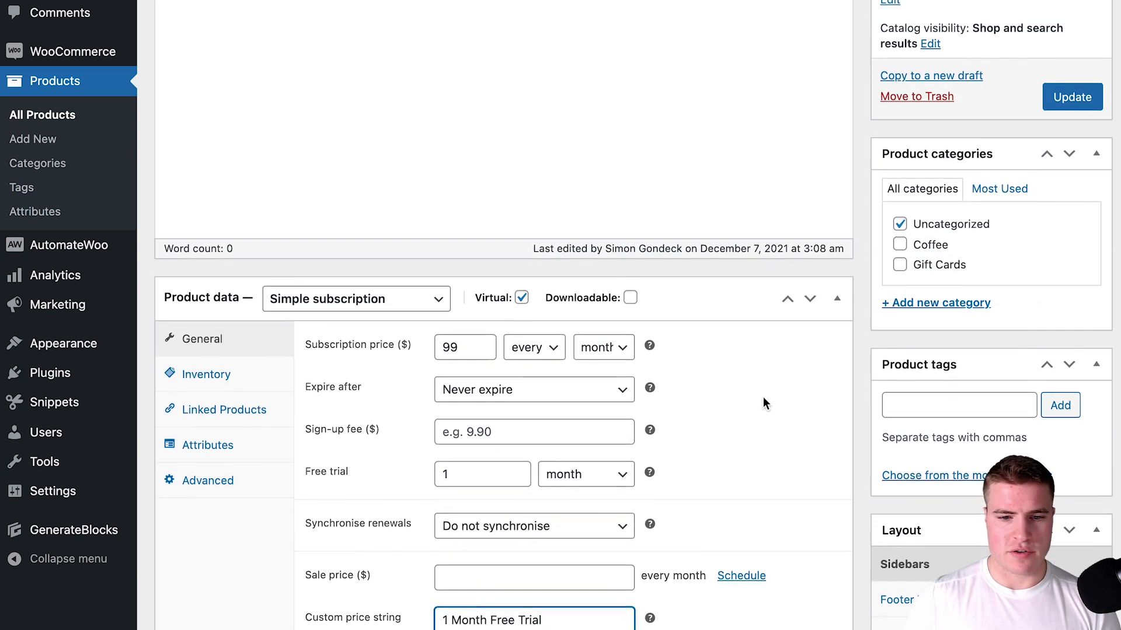
left_click(1070, 97)
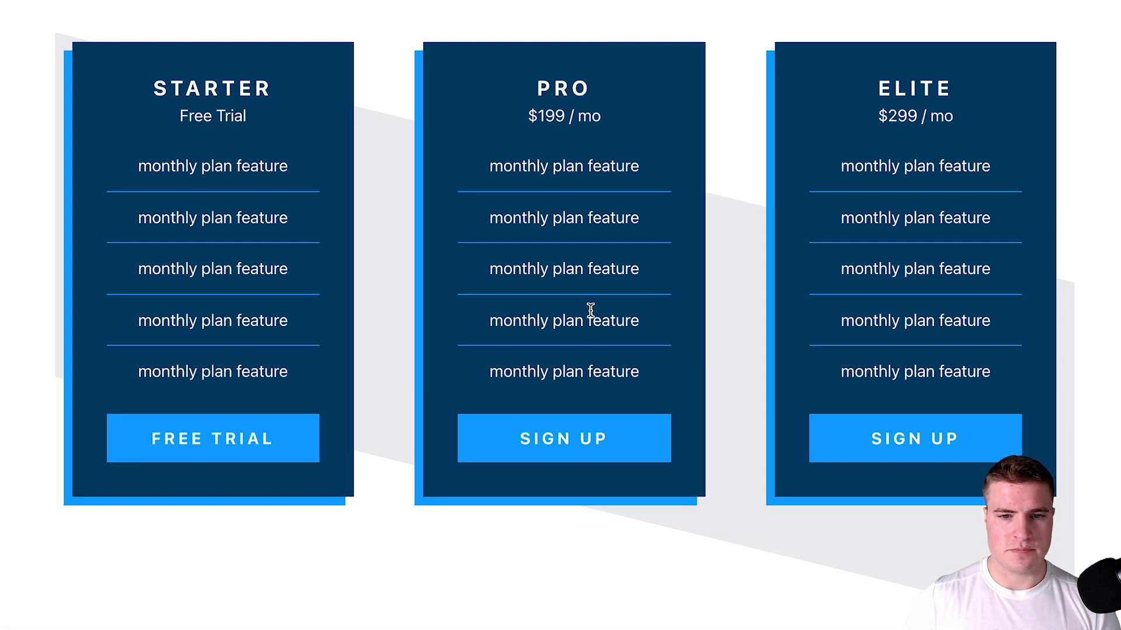
Add the Starter Free Trial plan to the cart and verify cart and checkout show $0.00 subtotal, tax and total.
left_click(211, 437)
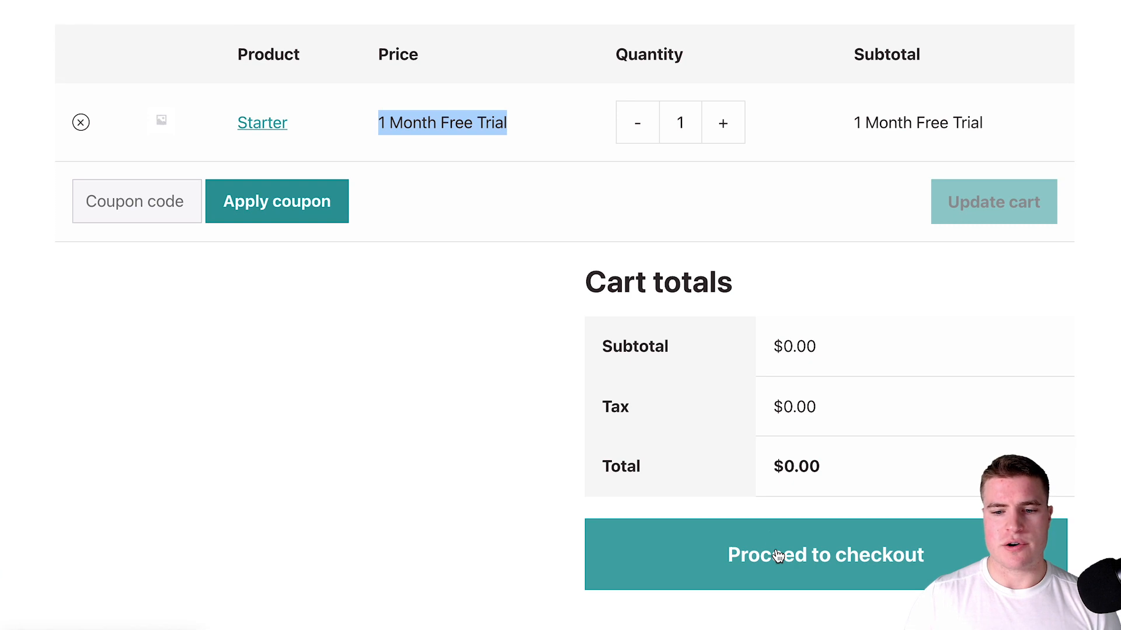
left_click(825, 555)
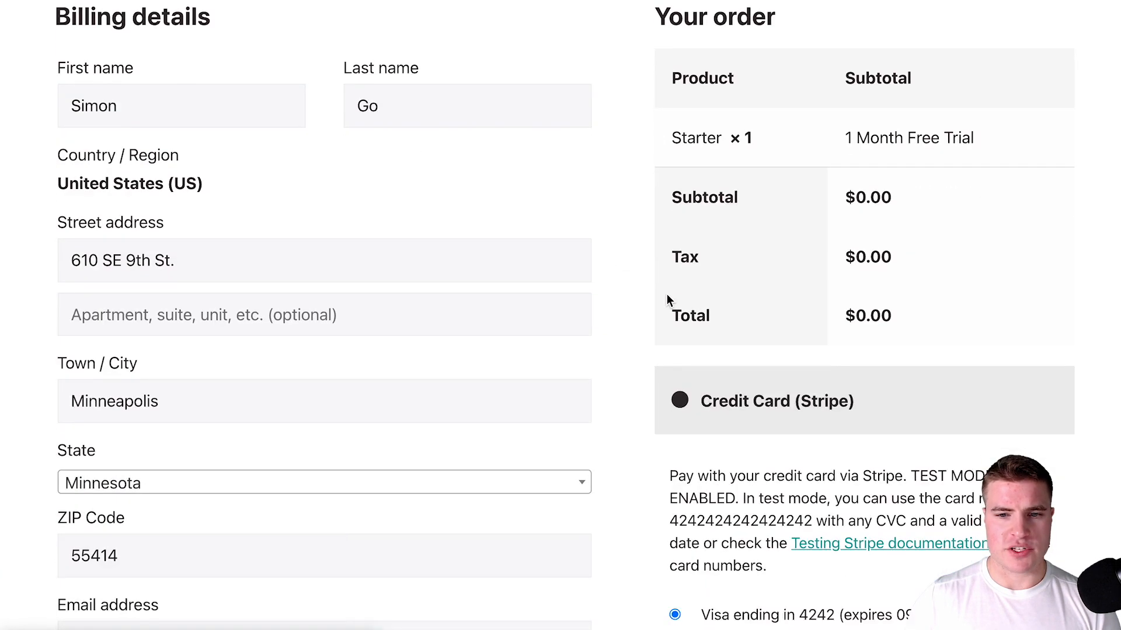
scroll("down", 3)
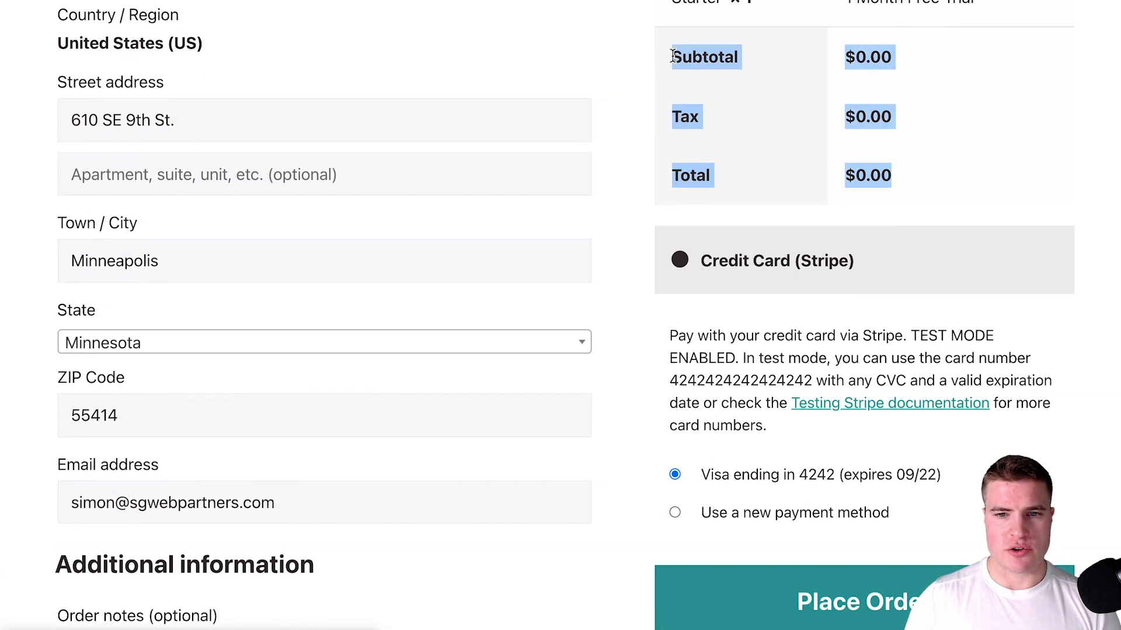
scroll("down", 3)
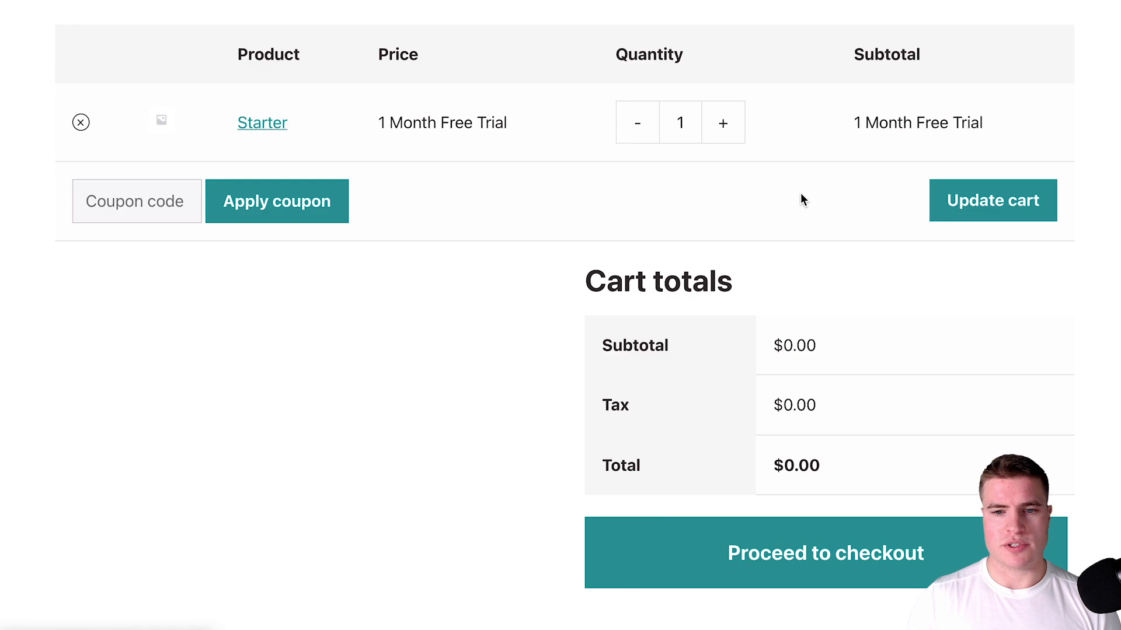
left_click(992, 200)
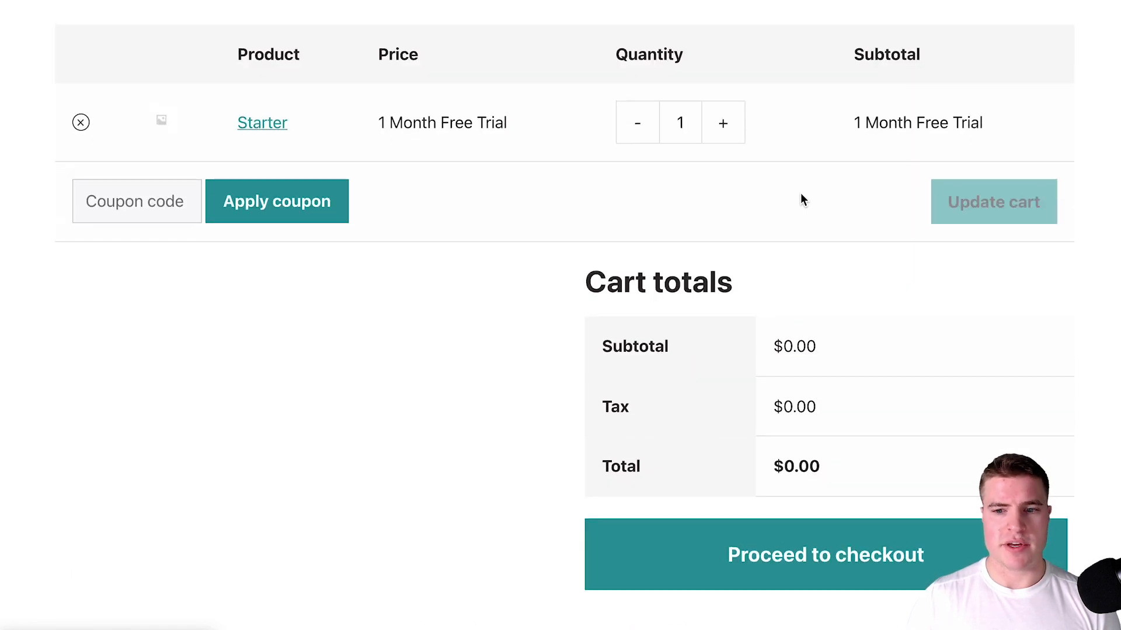